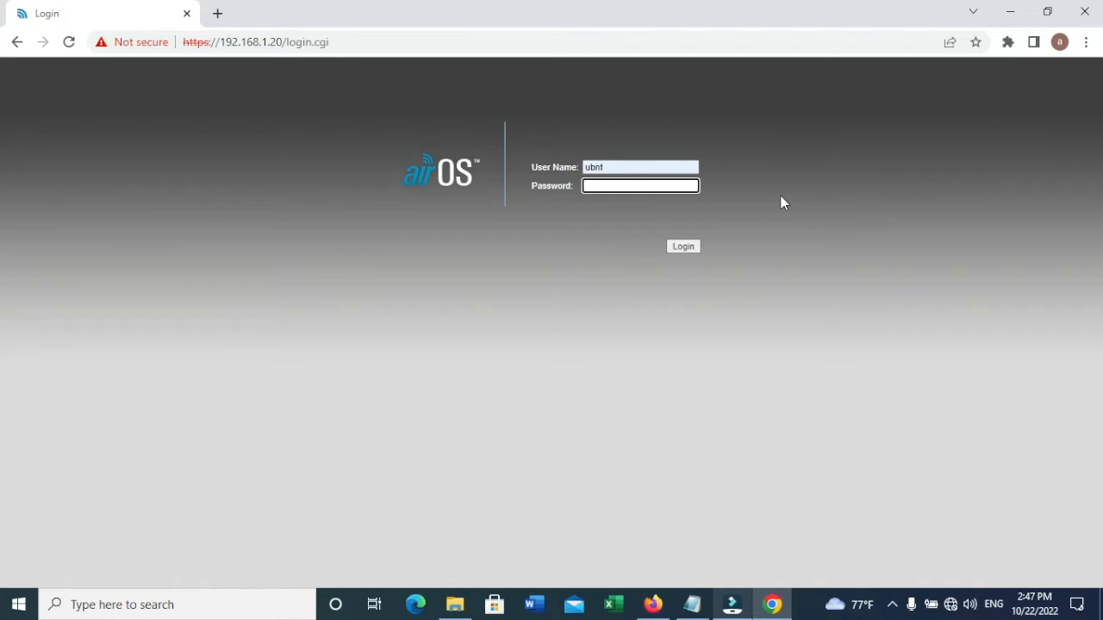
{"action": "mouse_move", "coordinate": [797, 200]}
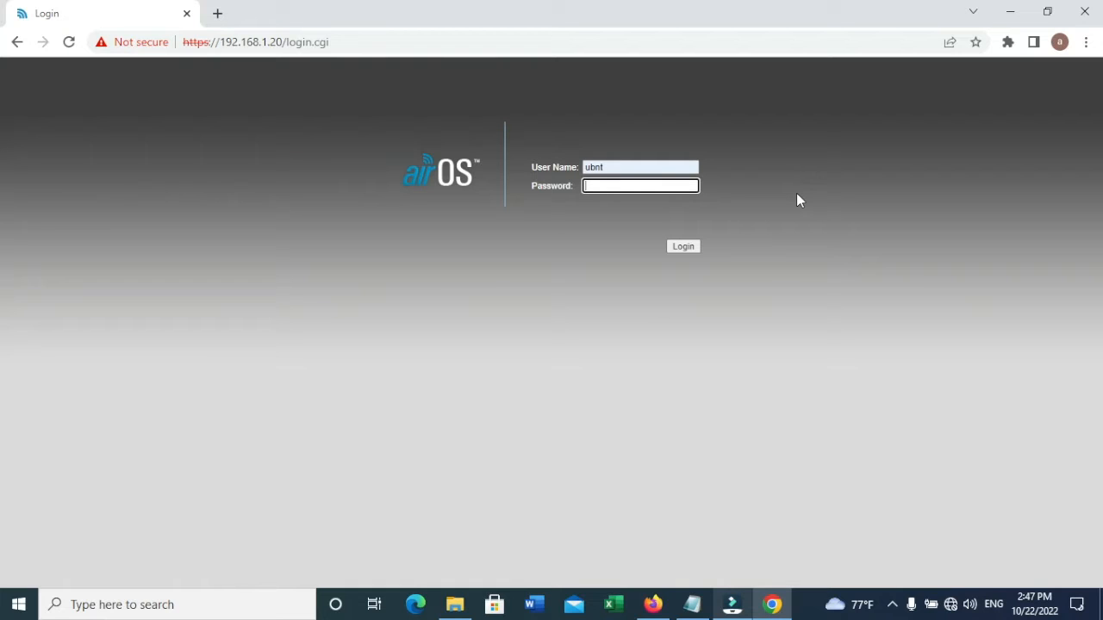
{"action": "mouse_move", "coordinate": [722, 194]}
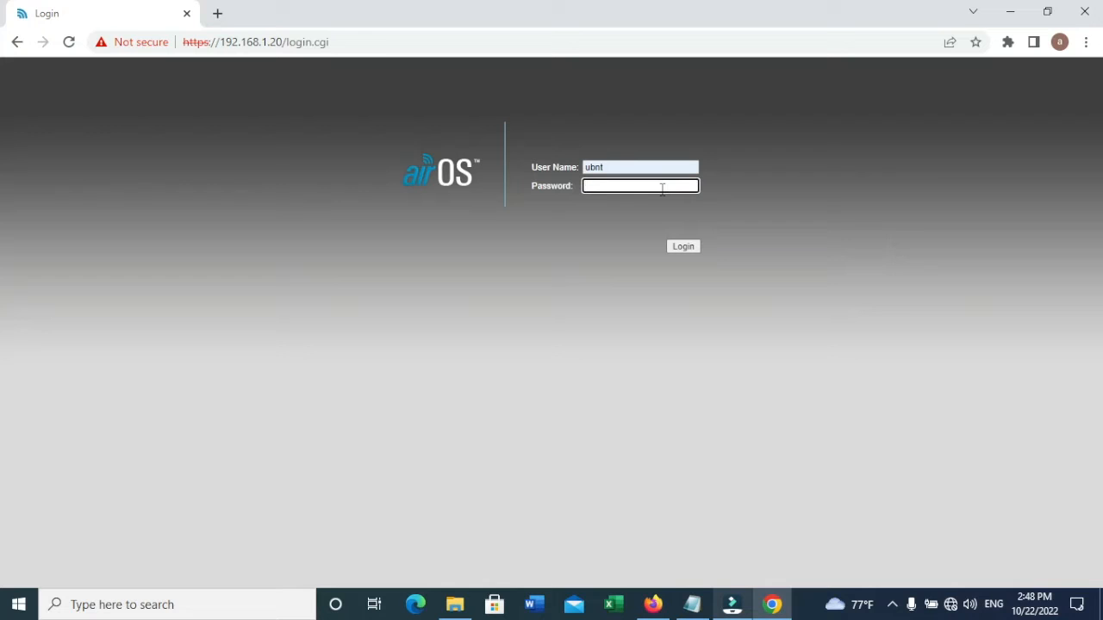
Log in and select the WLAN0 MAC address FC:EC:DA:62:5C:87 on the status page
{"action": "left_click", "coordinate": [683, 245]}
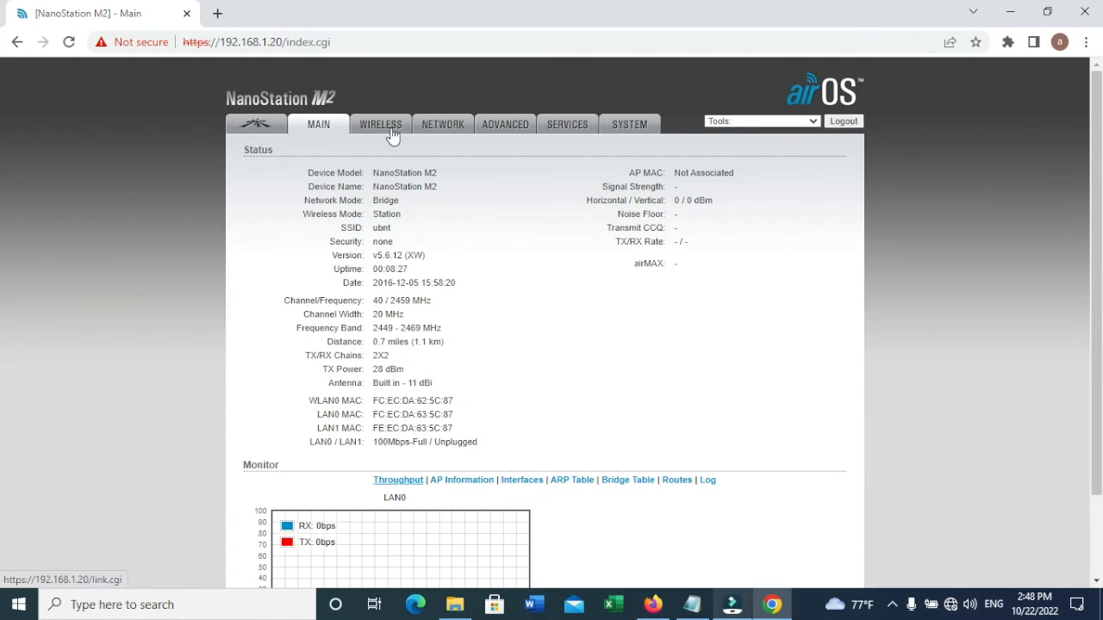
{"action": "left_click", "coordinate": [326, 124]}
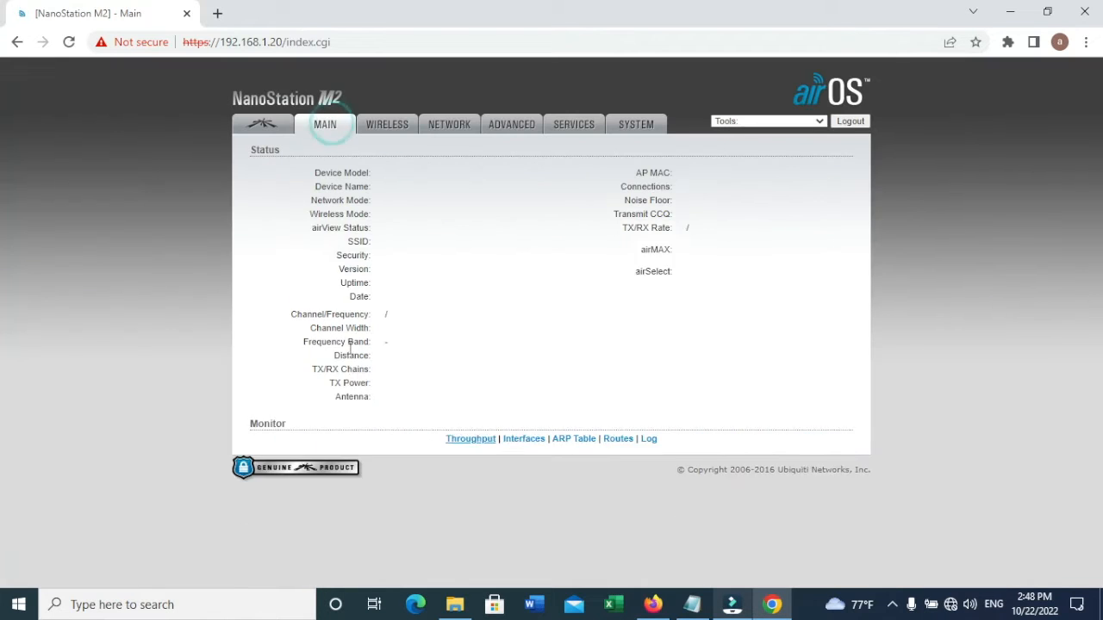
{"action": "left_click", "coordinate": [325, 124]}
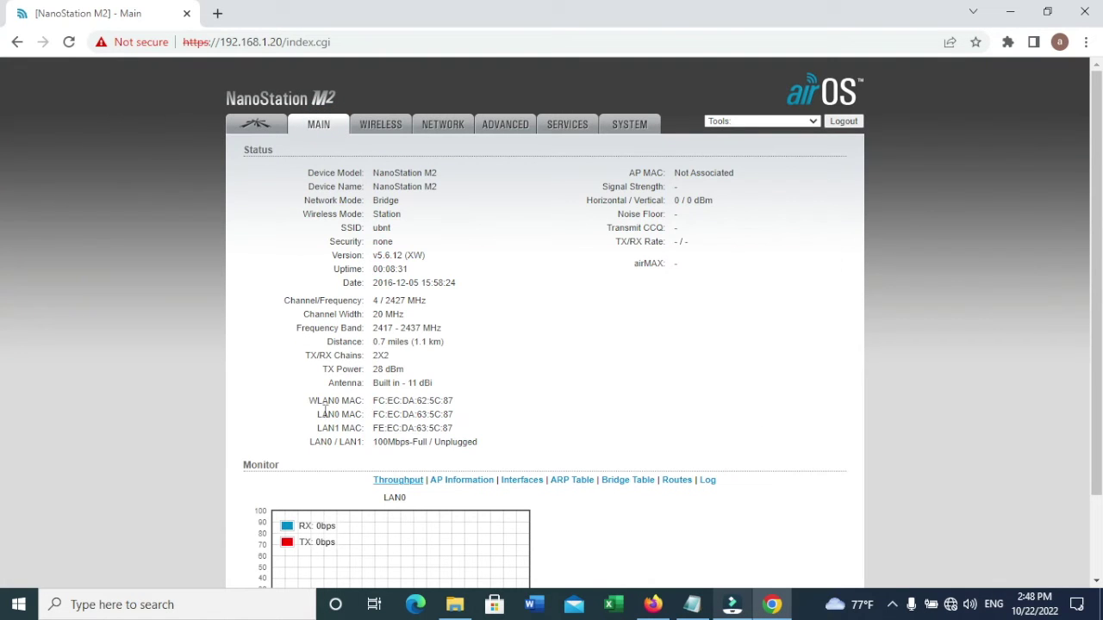
{"action": "double_click", "coordinate": [335, 400]}
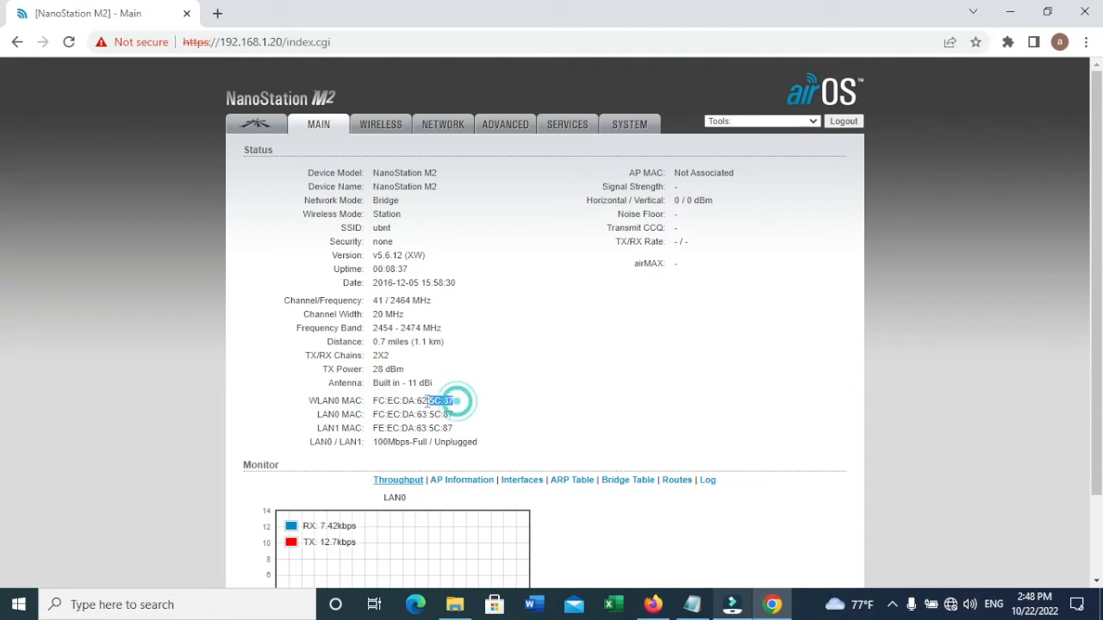
{"action": "double_click", "coordinate": [412, 400]}
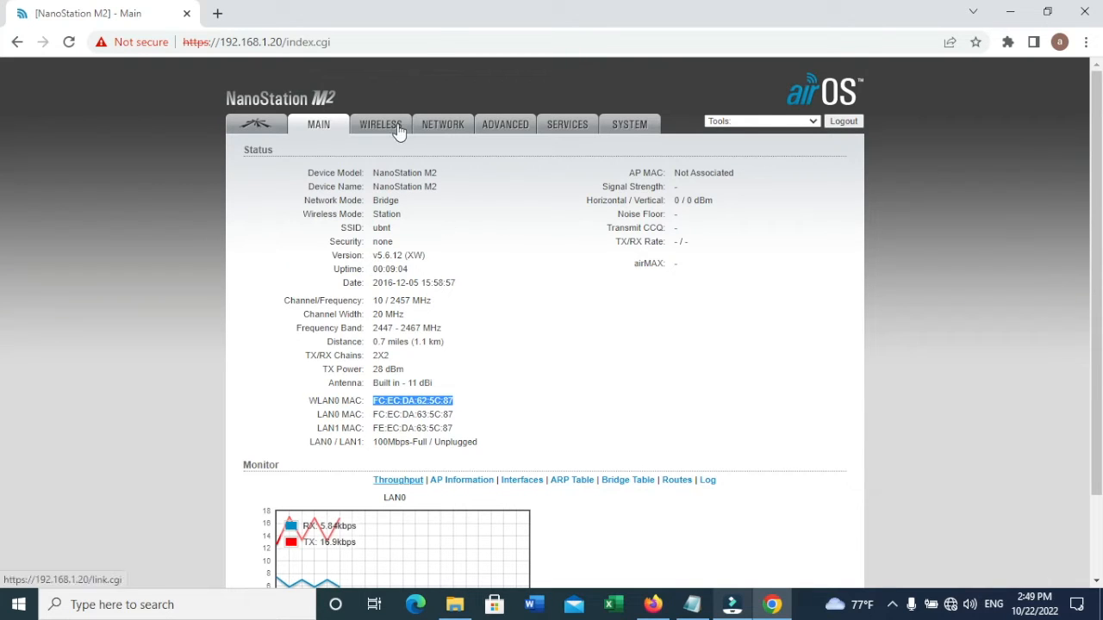
Set the Wireless Mode to AP-Repeater on the wireless settings page
{"action": "left_click", "coordinate": [387, 124]}
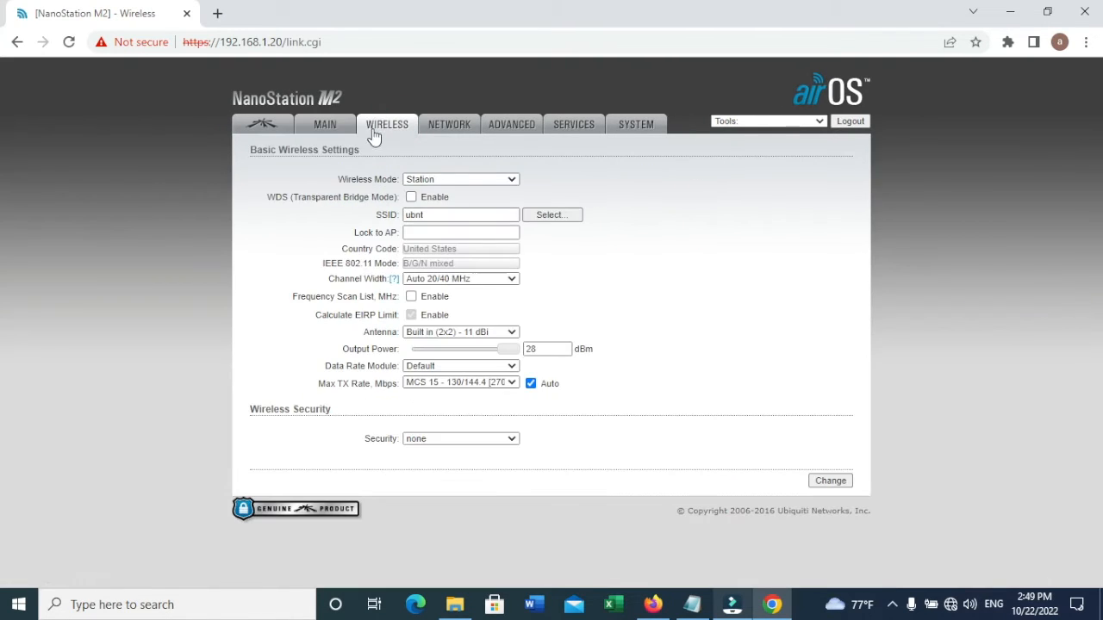
{"action": "mouse_move", "coordinate": [447, 192]}
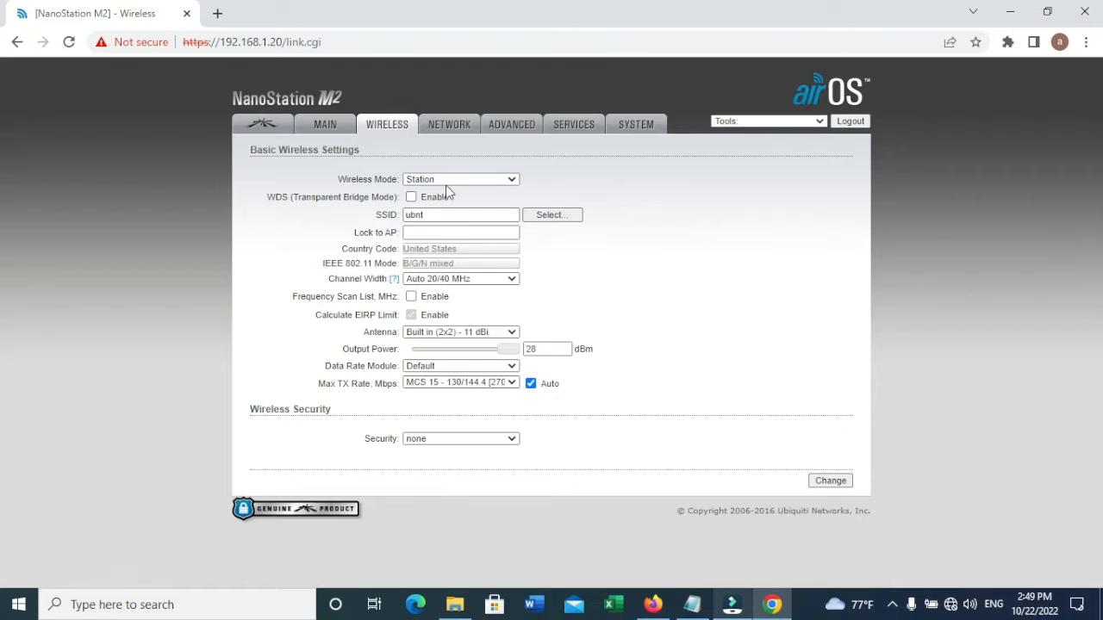
{"action": "left_click", "coordinate": [460, 179]}
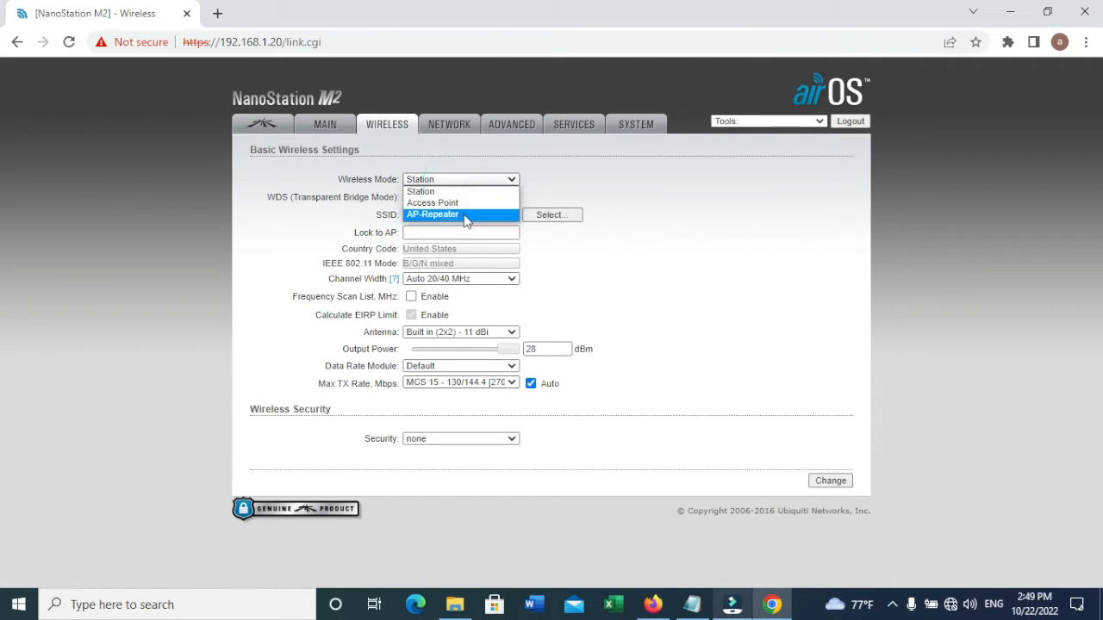
{"action": "left_click", "coordinate": [431, 214]}
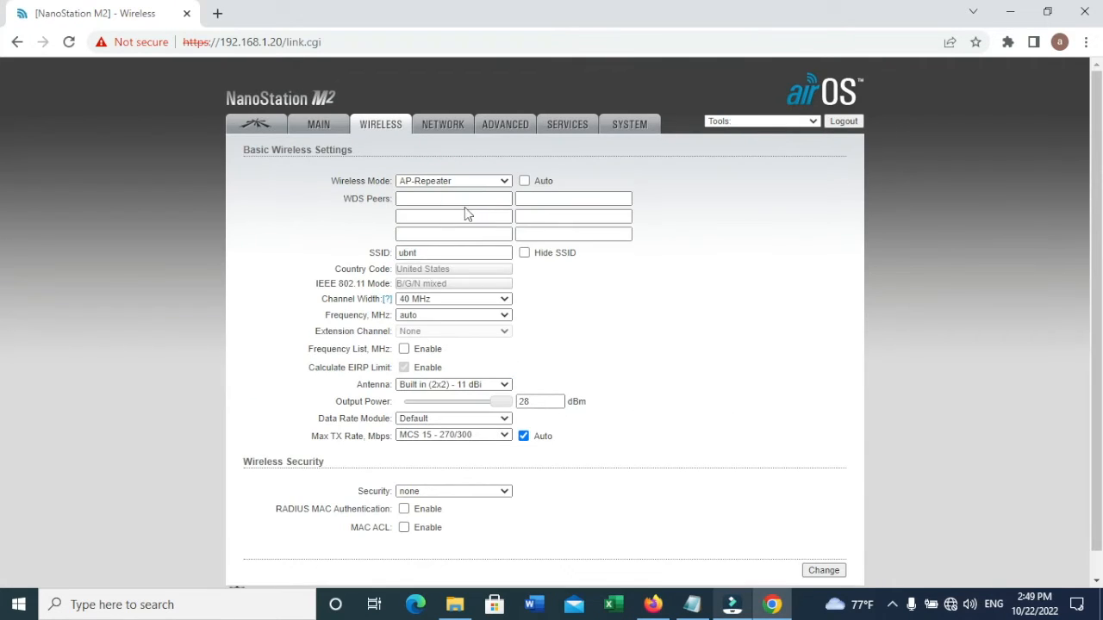
{"action": "mouse_move", "coordinate": [706, 550]}
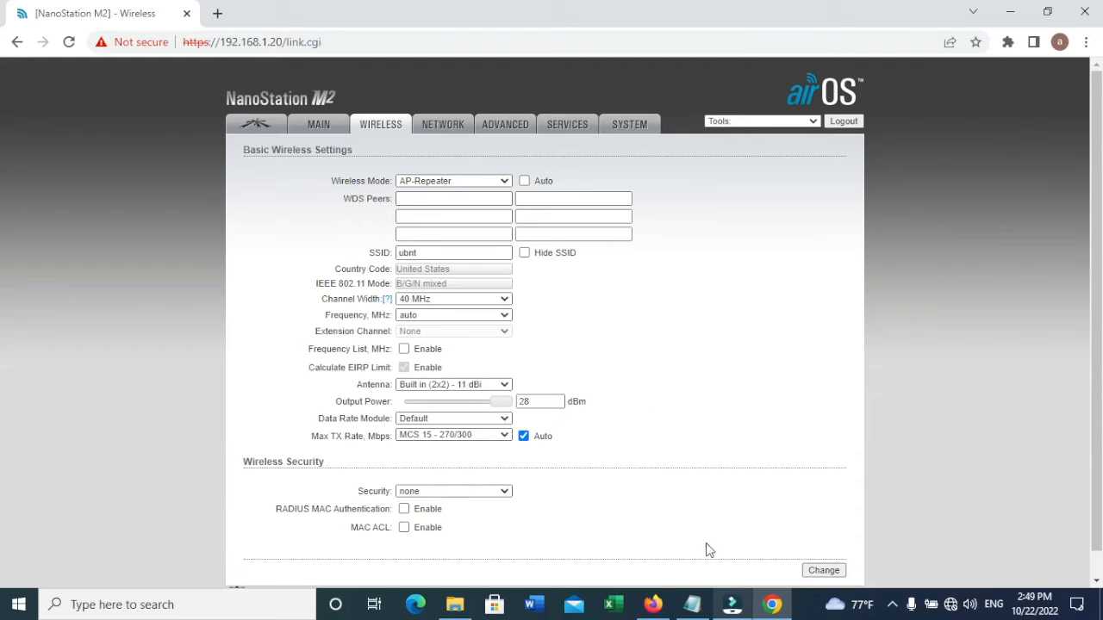
Copy unit A's MAC 68:72:51:00:72:F8 from Notepad into the first WDS Peers field
{"action": "left_click", "coordinate": [695, 604]}
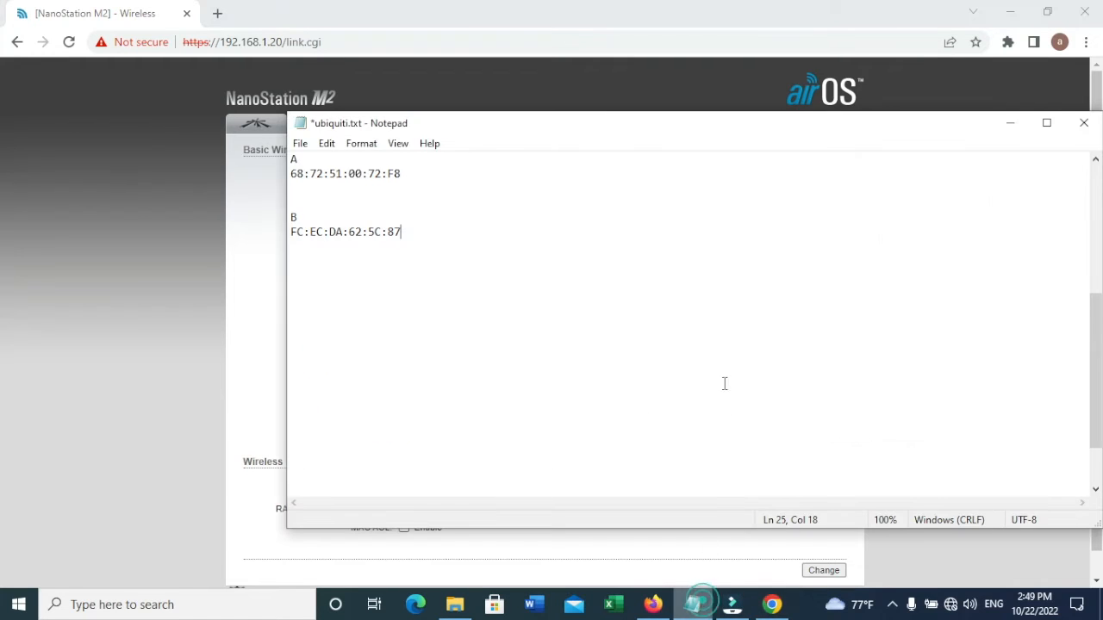
{"action": "triple_click", "coordinate": [345, 173]}
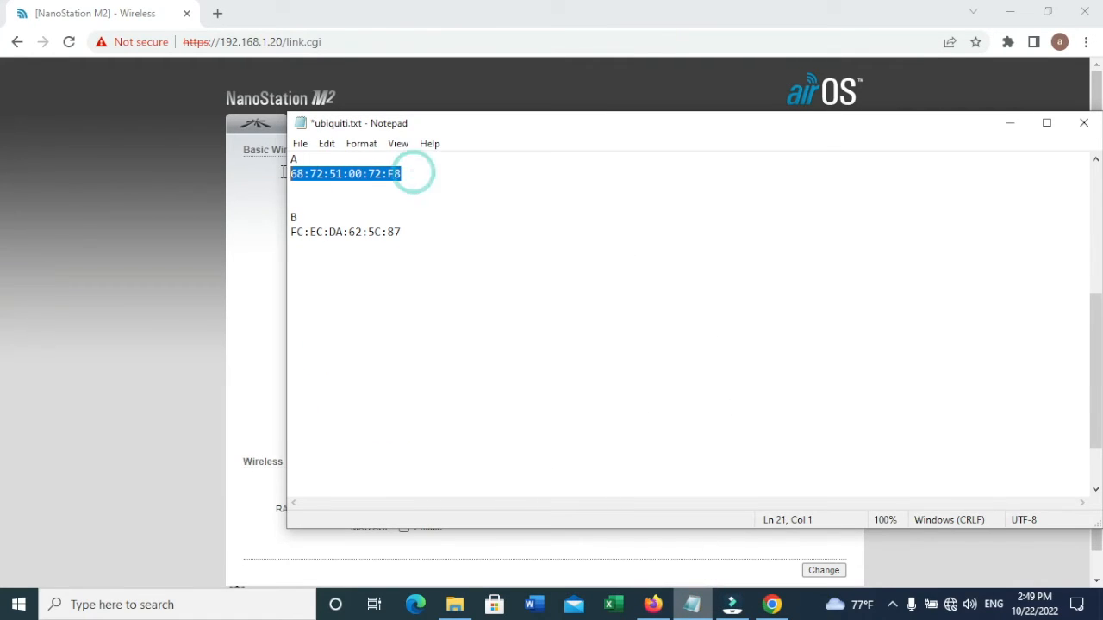
{"action": "mouse_move", "coordinate": [269, 291]}
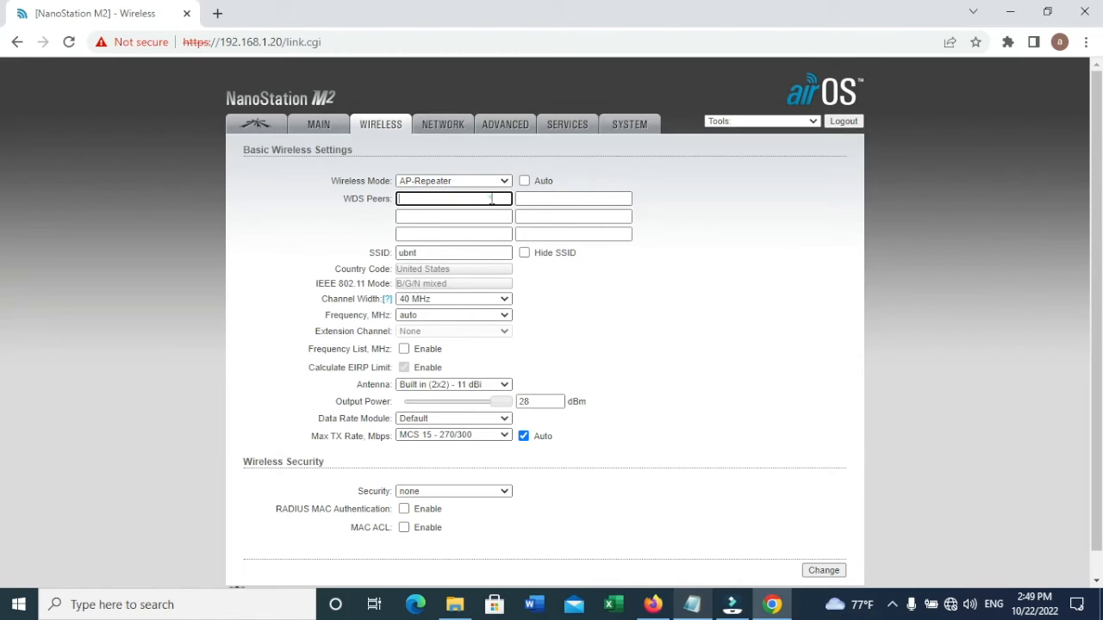
{"action": "type", "text": "68:72:51:00:72:F8"}
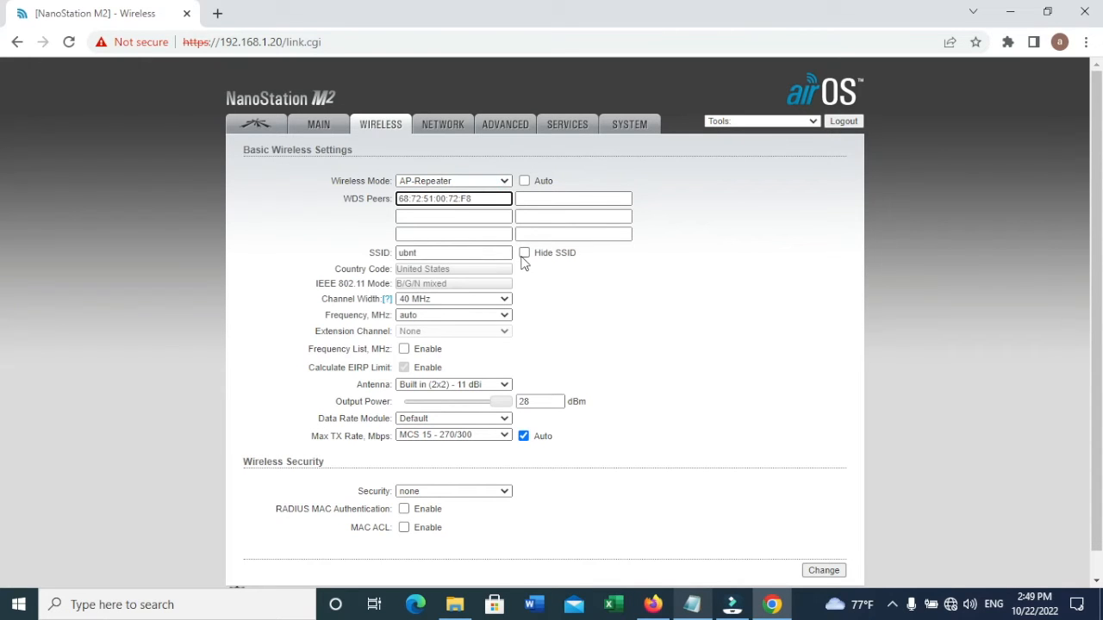
{"action": "triple_click", "coordinate": [453, 253]}
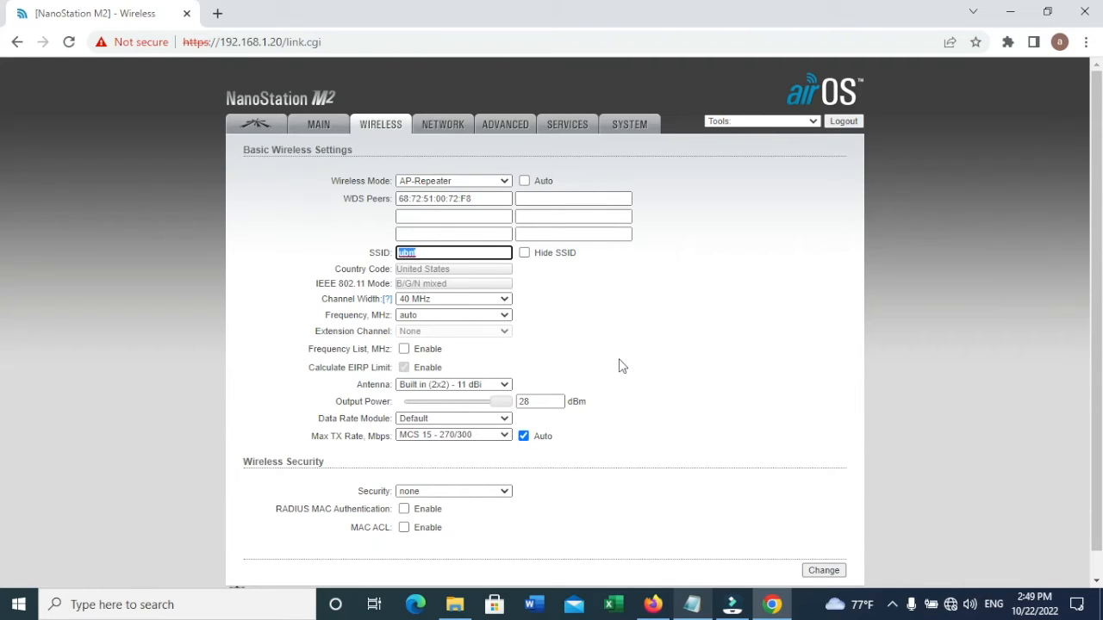
Replace the SSID with ABC and change channel width from 40 MHz to 20 MHz
{"action": "type", "text": "A"}
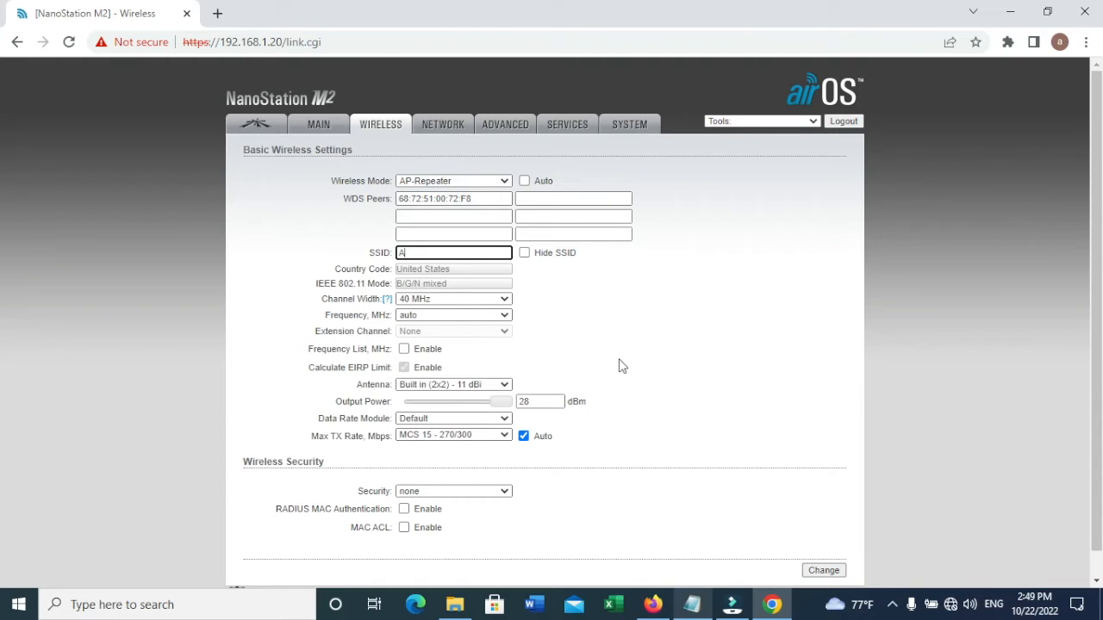
{"action": "key", "text": "Backspace"}
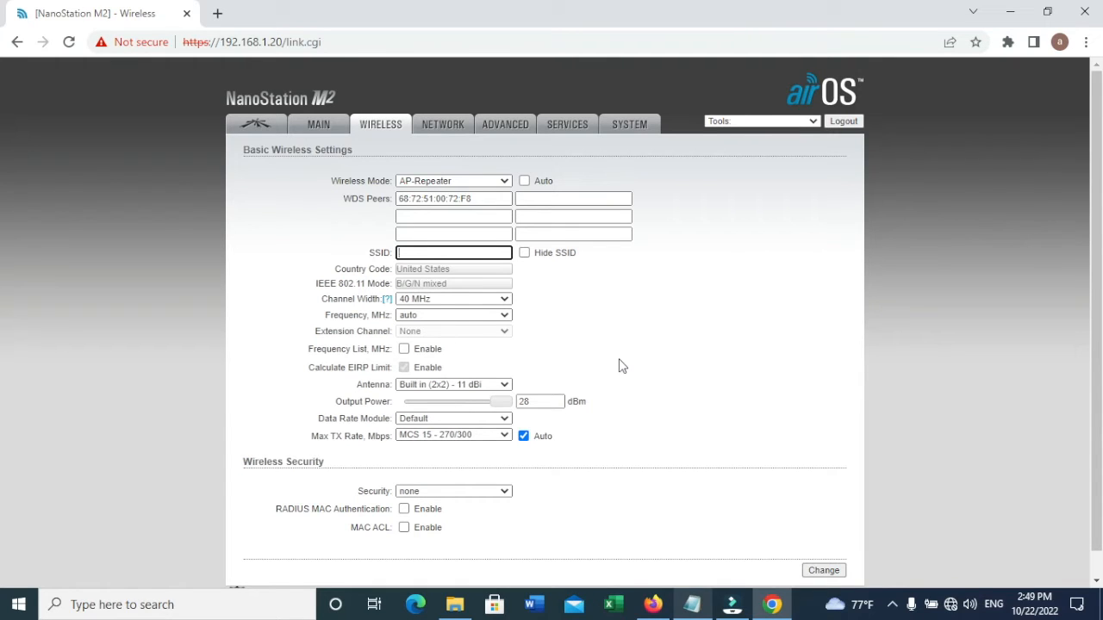
{"action": "type", "text": "ABC"}
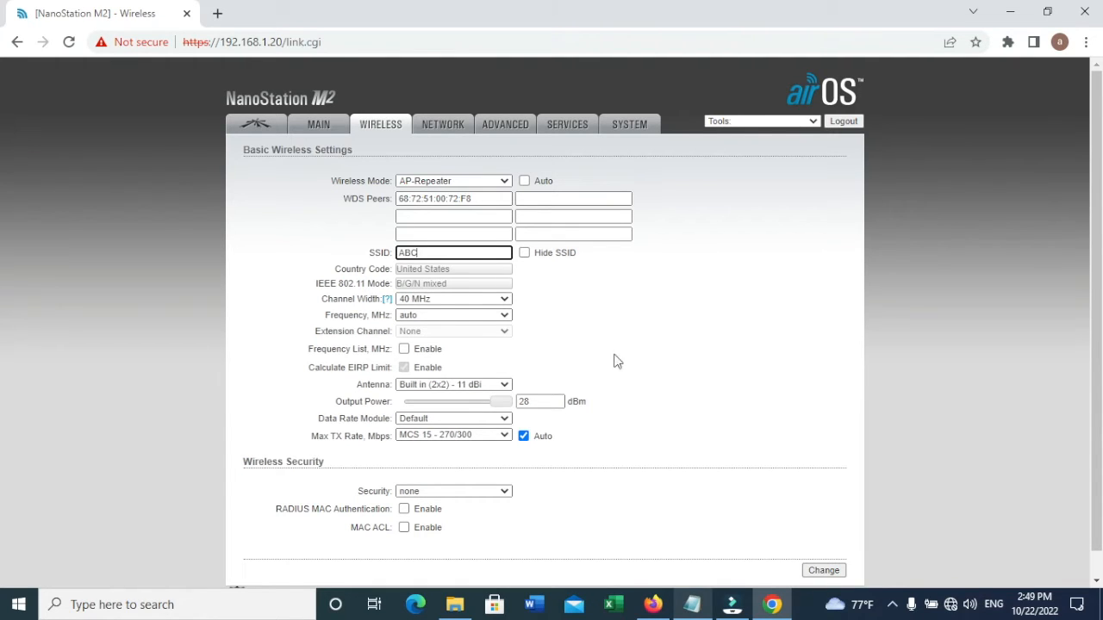
{"action": "left_click", "coordinate": [453, 299]}
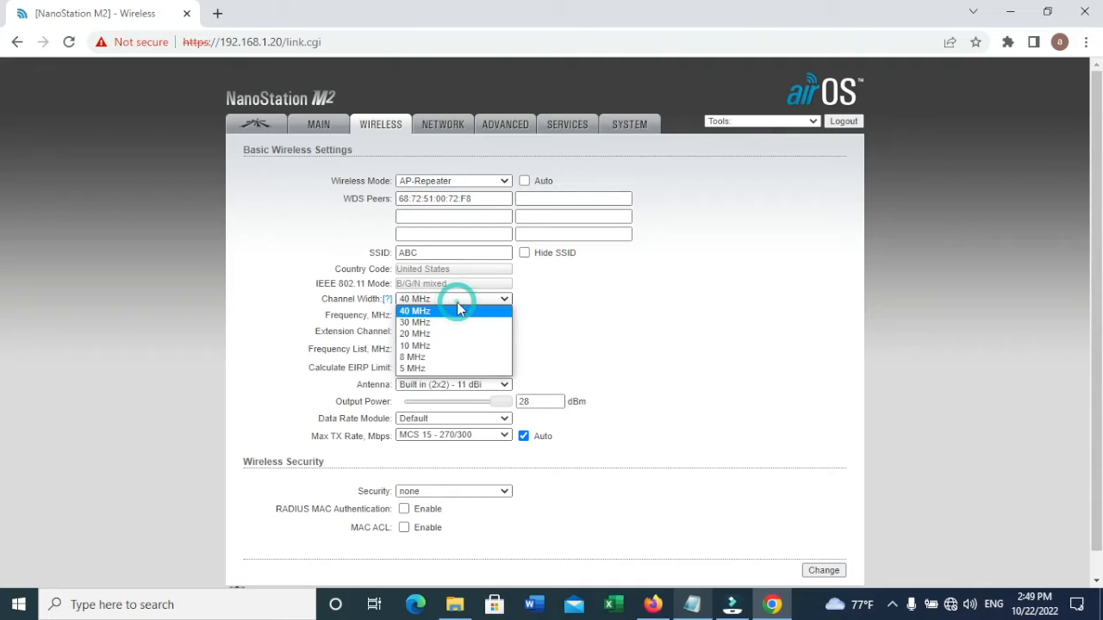
{"action": "mouse_move", "coordinate": [469, 333]}
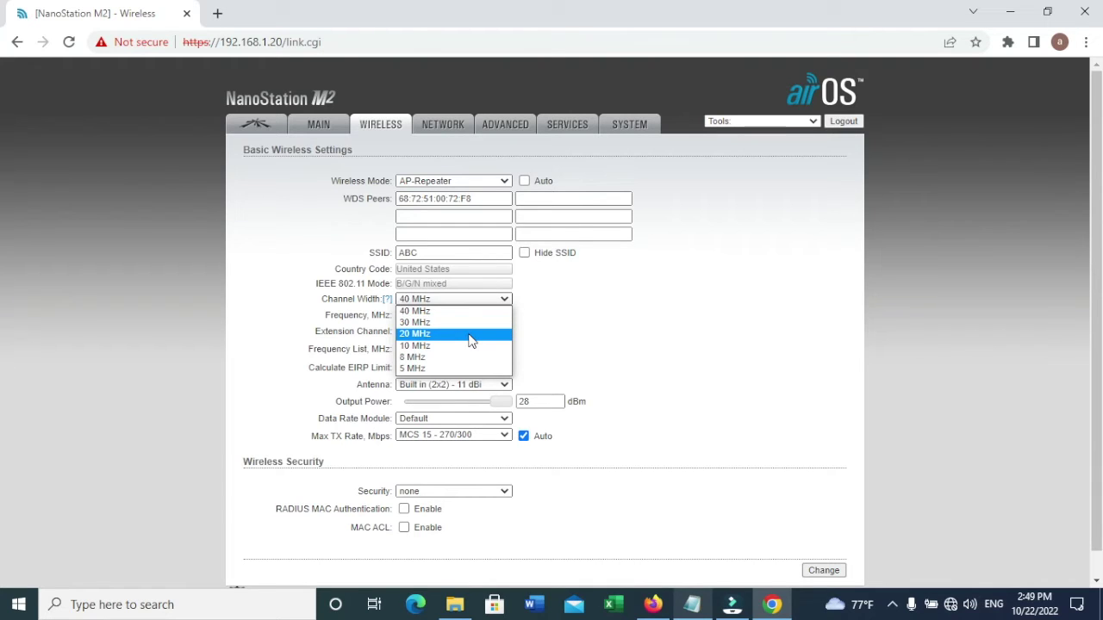
{"action": "left_click", "coordinate": [415, 333]}
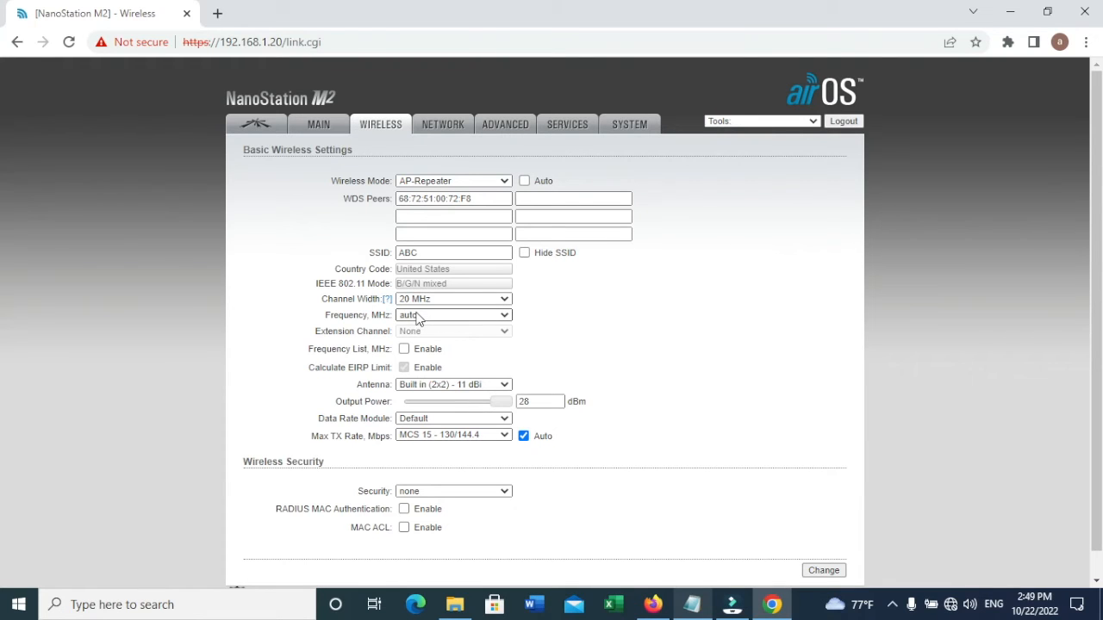
{"action": "mouse_move", "coordinate": [488, 411]}
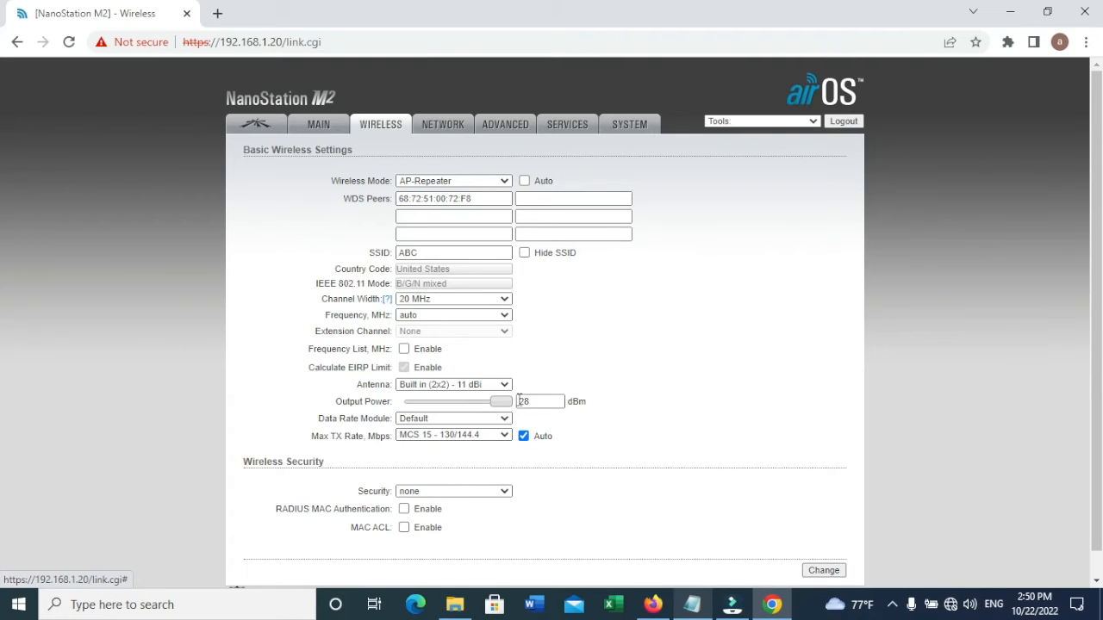
Adjust output power to 19 dBm and set the frequency to 2427 MHz instead of auto
{"action": "triple_click", "coordinate": [538, 401]}
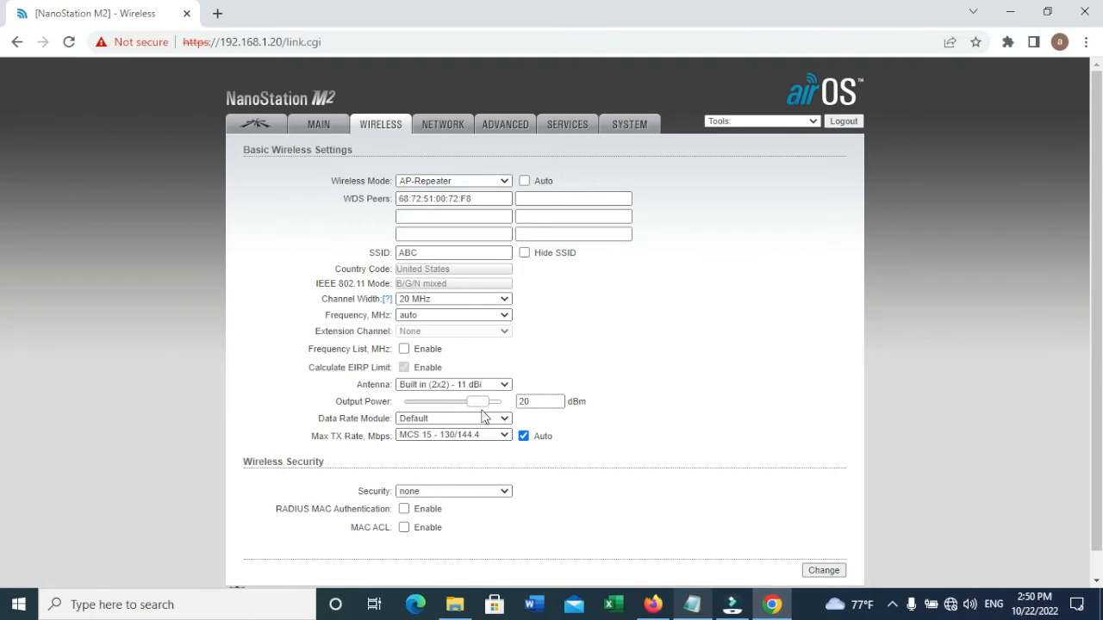
{"action": "left_click_drag", "start_coordinate": [478, 402], "coordinate": [465, 401]}
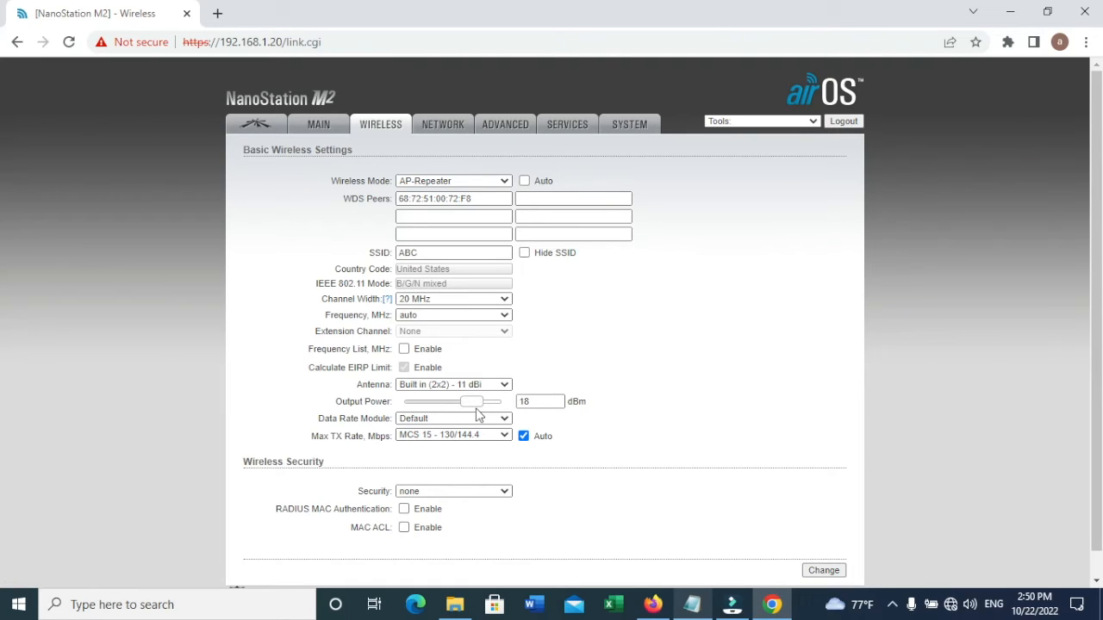
{"action": "left_click_drag", "start_coordinate": [470, 401], "coordinate": [465, 401]}
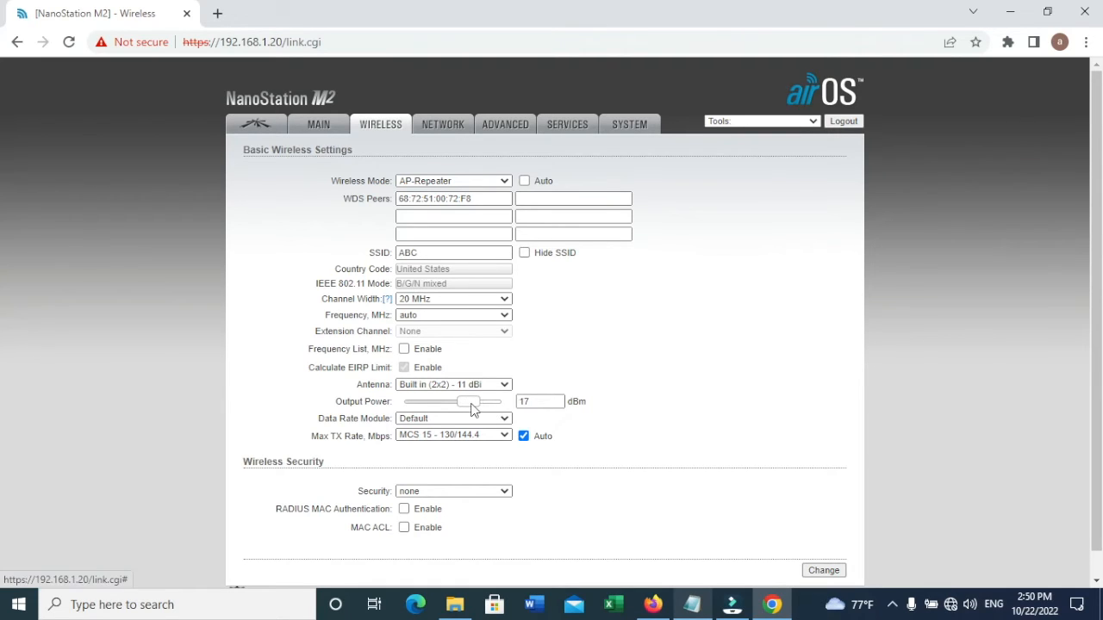
{"action": "left_click_drag", "start_coordinate": [465, 401], "coordinate": [480, 401]}
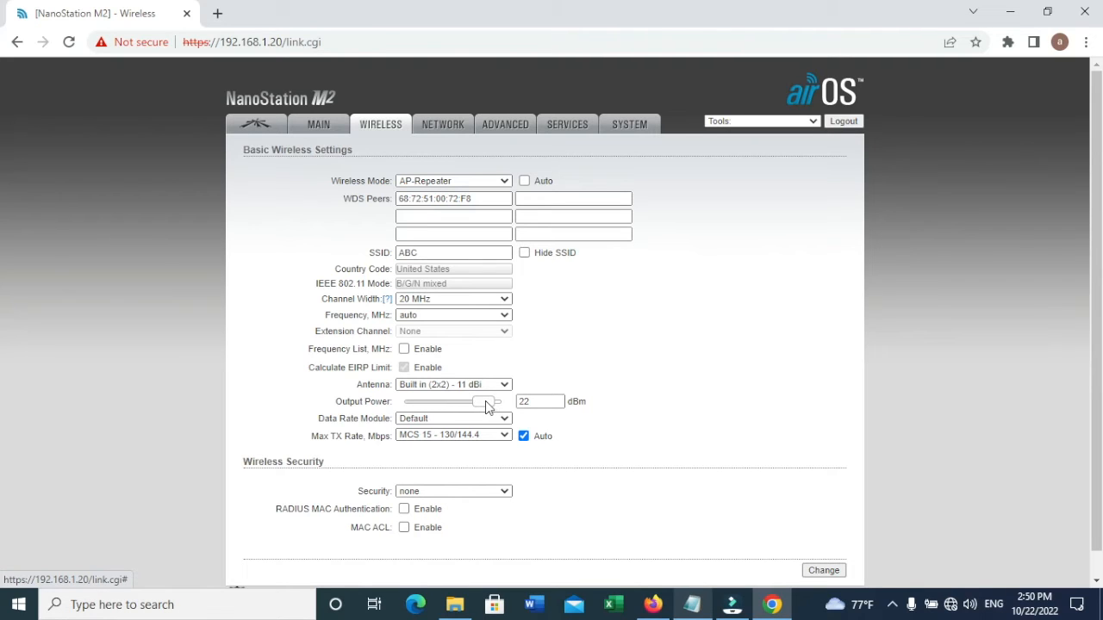
{"action": "left_click_drag", "start_coordinate": [491, 402], "coordinate": [481, 402]}
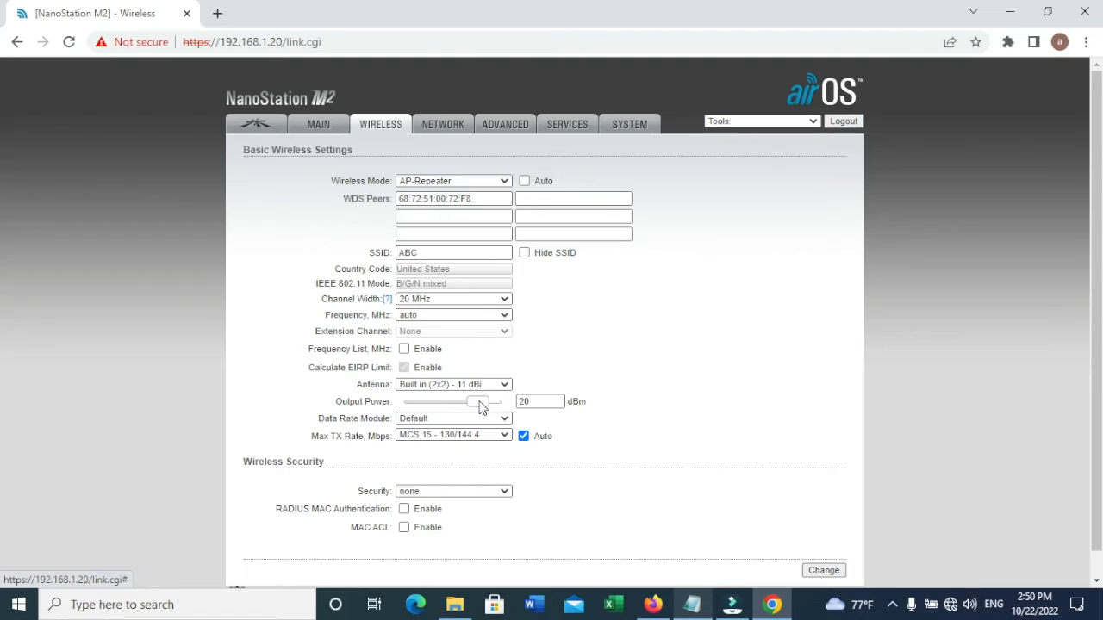
{"action": "left_click_drag", "start_coordinate": [480, 401], "coordinate": [468, 402]}
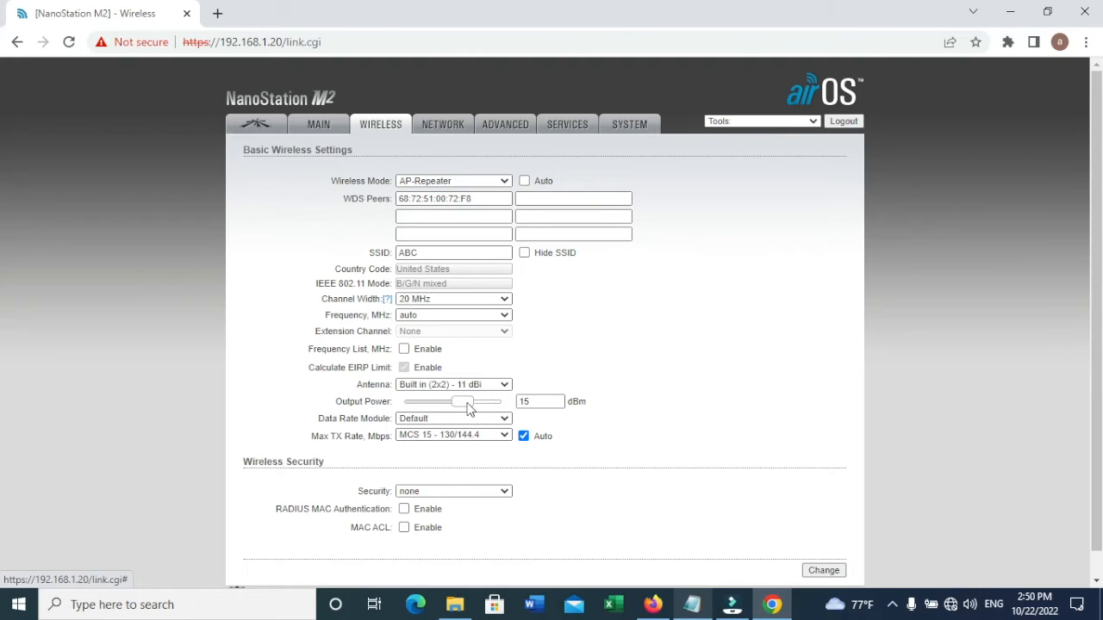
{"action": "left_click_drag", "start_coordinate": [459, 401], "coordinate": [478, 402]}
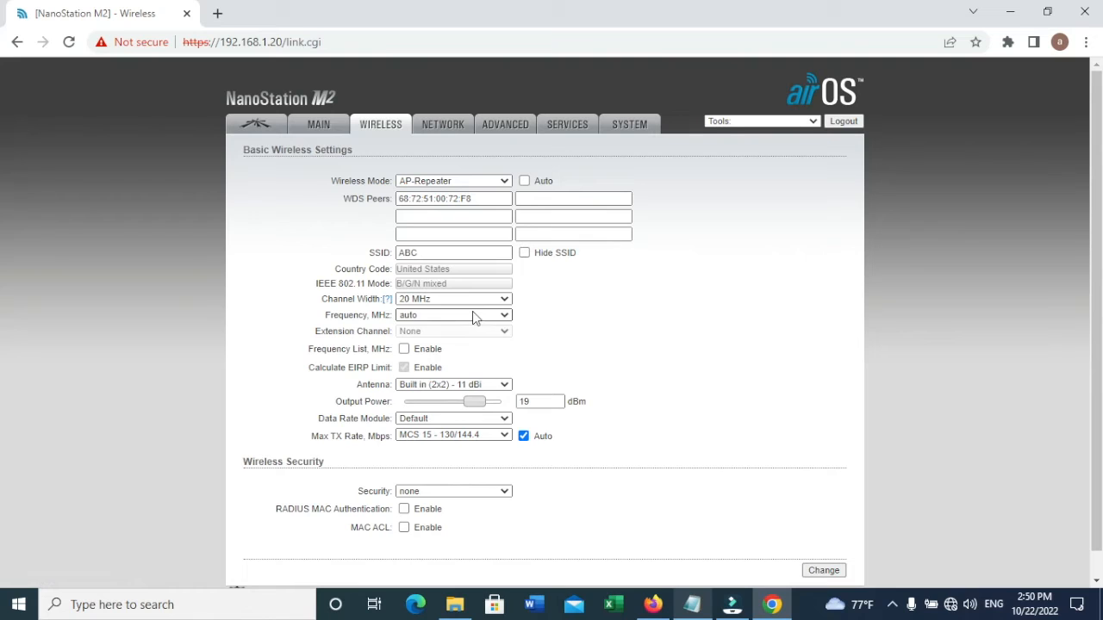
{"action": "left_click", "coordinate": [452, 315]}
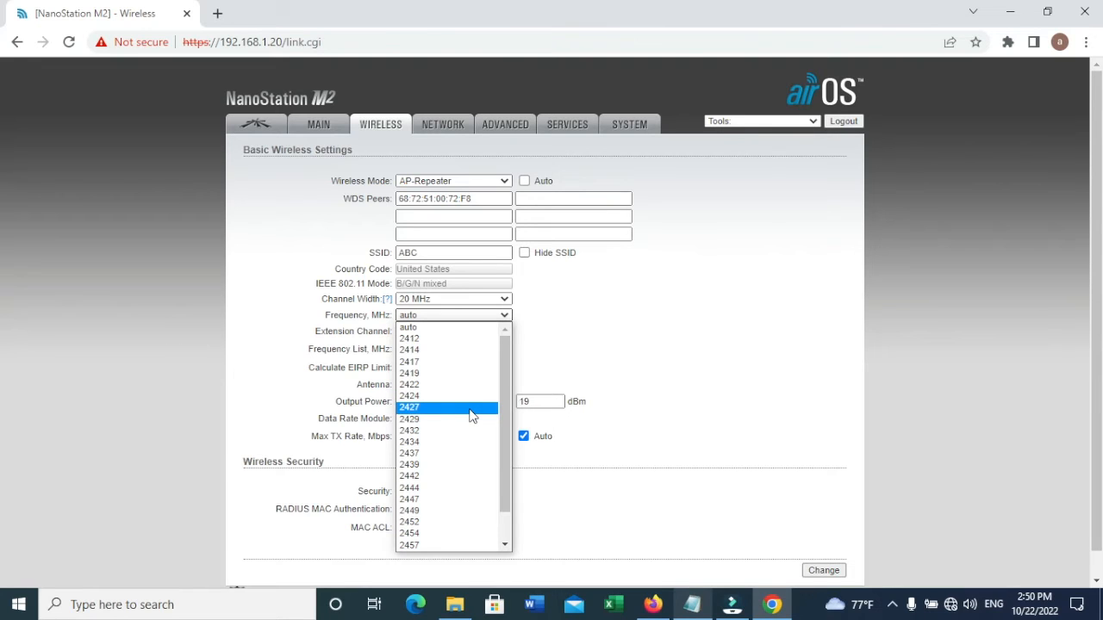
{"action": "left_click", "coordinate": [409, 407]}
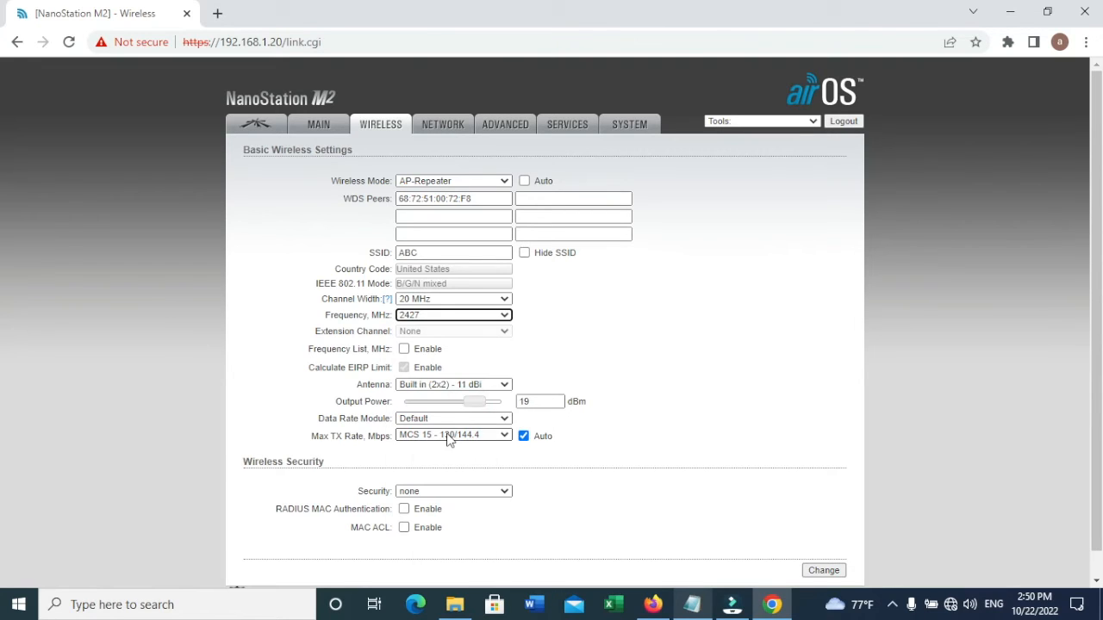
{"action": "left_click", "coordinate": [453, 492]}
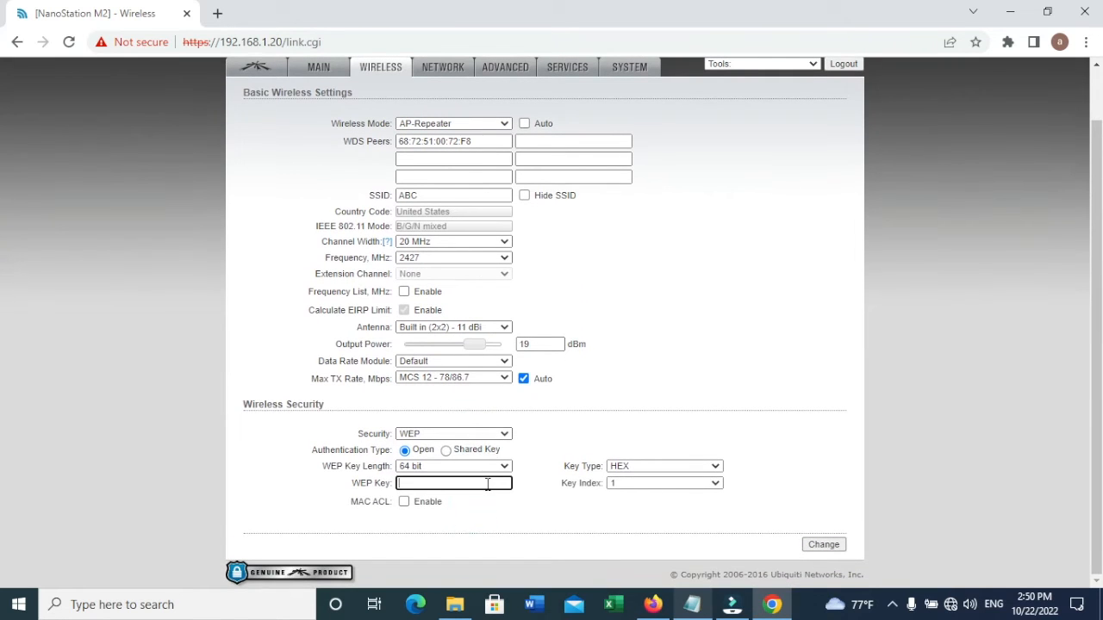
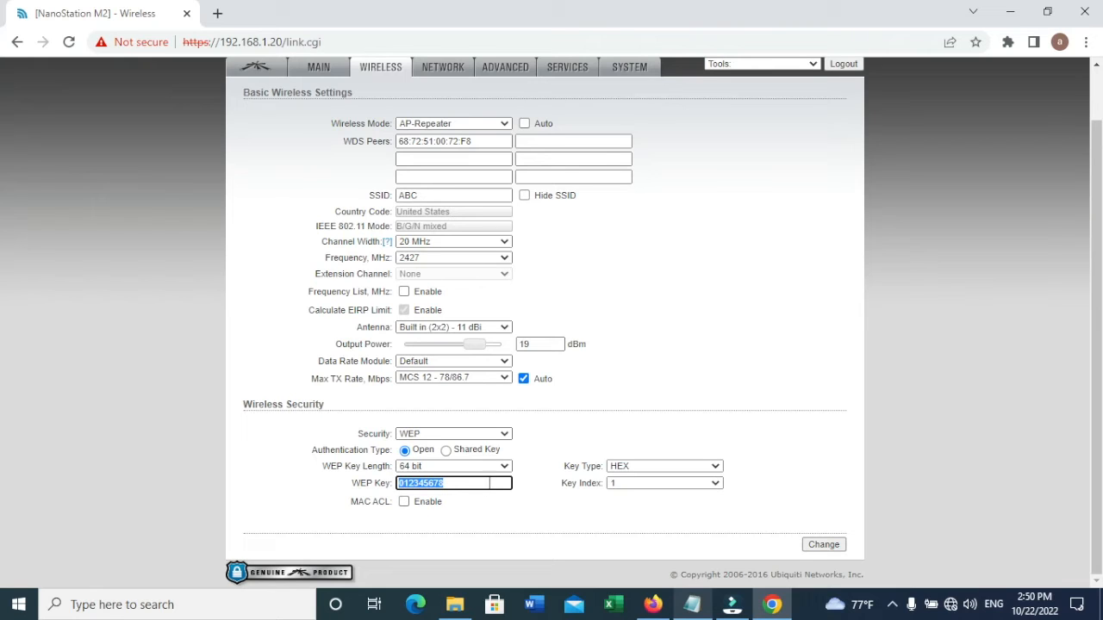
{"action": "left_click", "coordinate": [505, 434]}
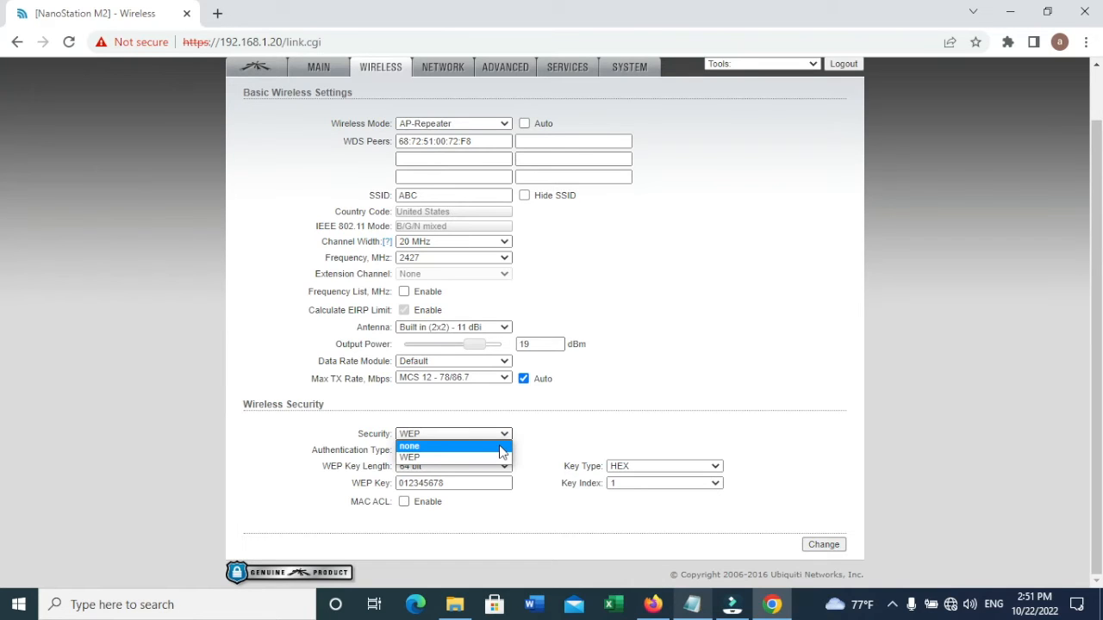
{"action": "left_click", "coordinate": [409, 446]}
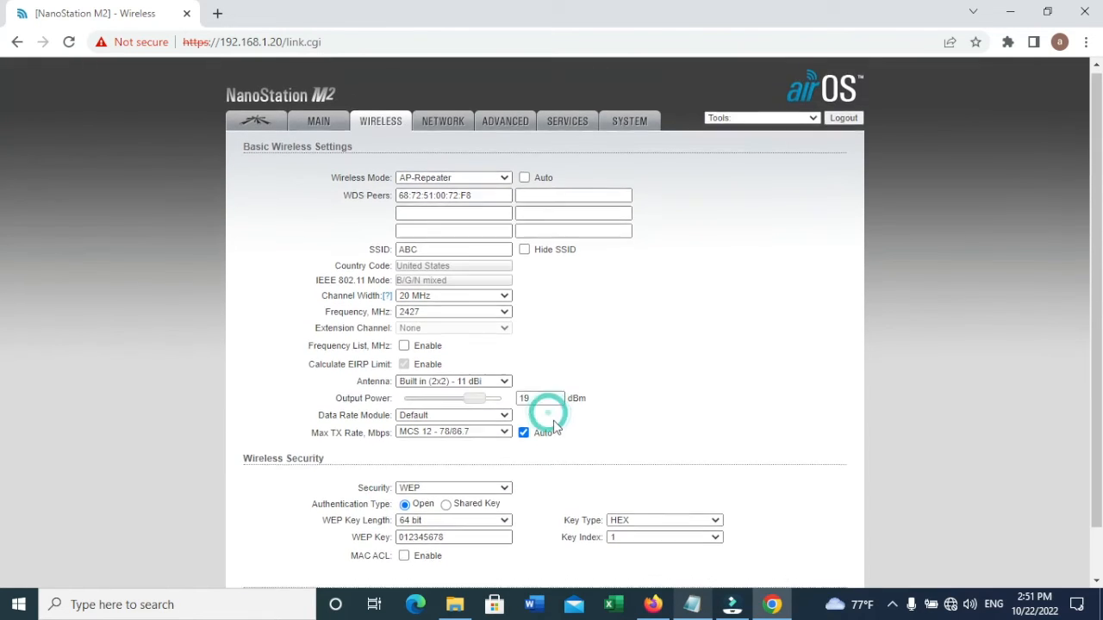
{"action": "scroll", "scroll_direction": "down", "scroll_amount": 3}
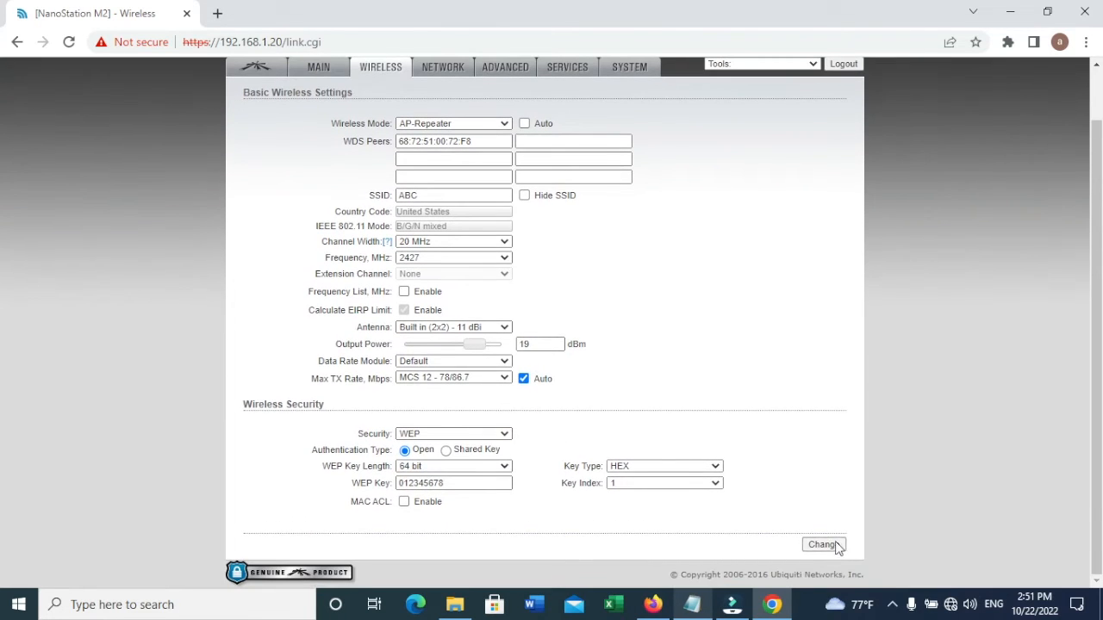
{"action": "left_click", "coordinate": [822, 544]}
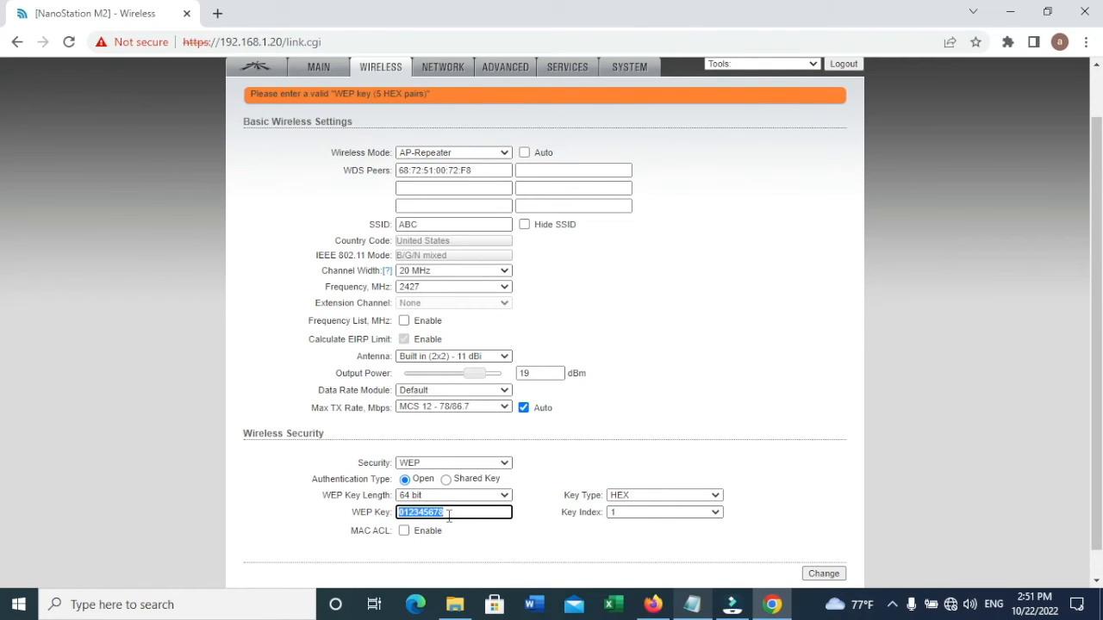
{"action": "mouse_move", "coordinate": [627, 562]}
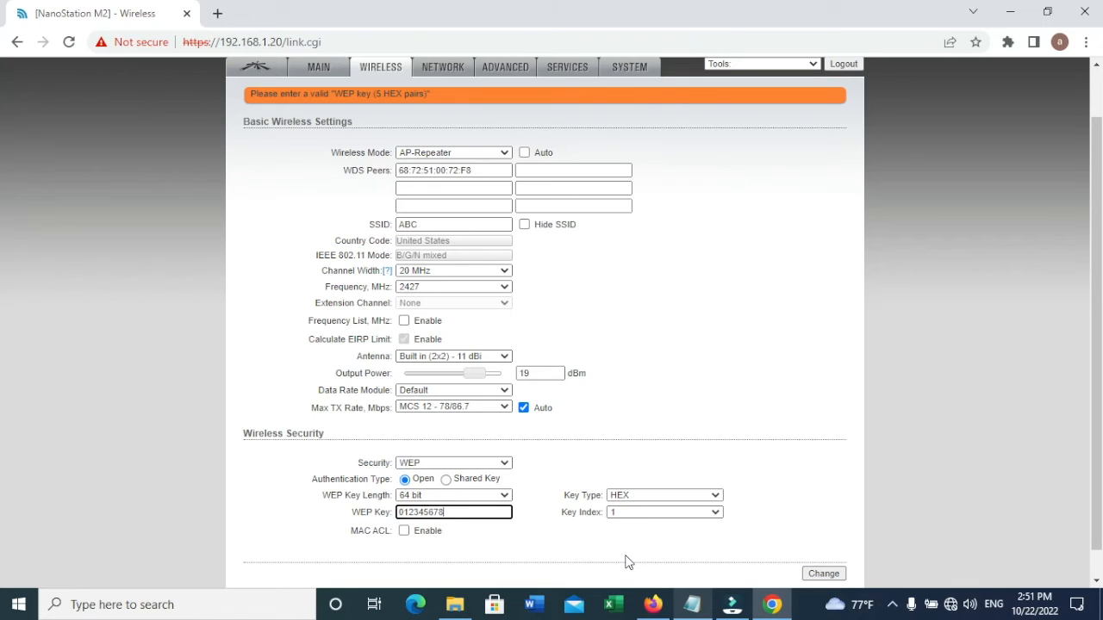
{"action": "key", "text": "Backspace"}
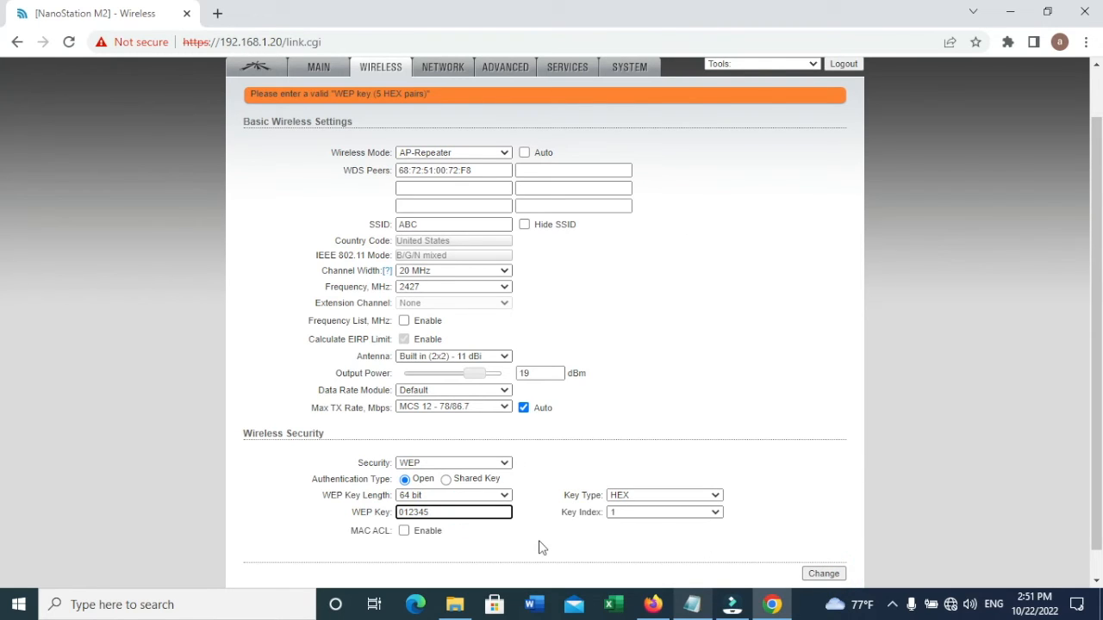
{"action": "left_click", "coordinate": [454, 512]}
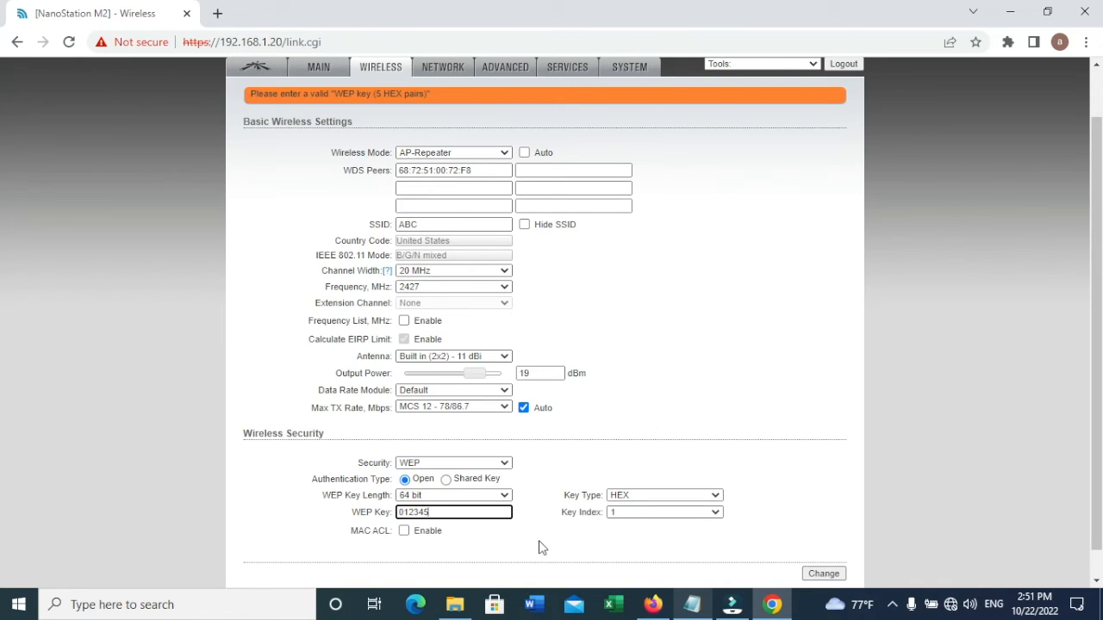
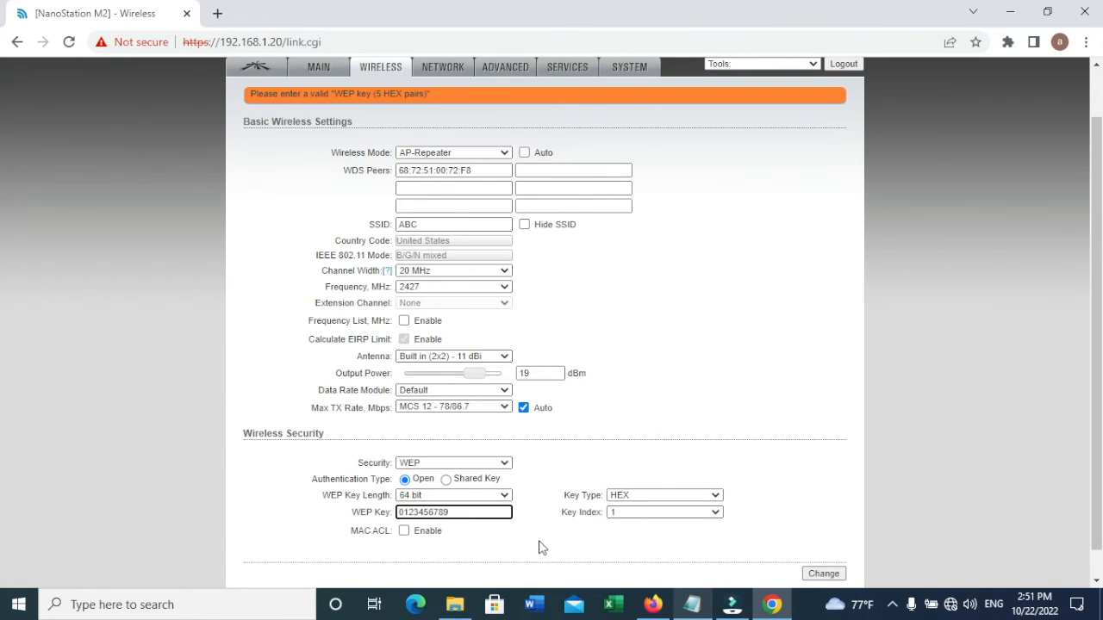
{"action": "left_click", "coordinate": [823, 573]}
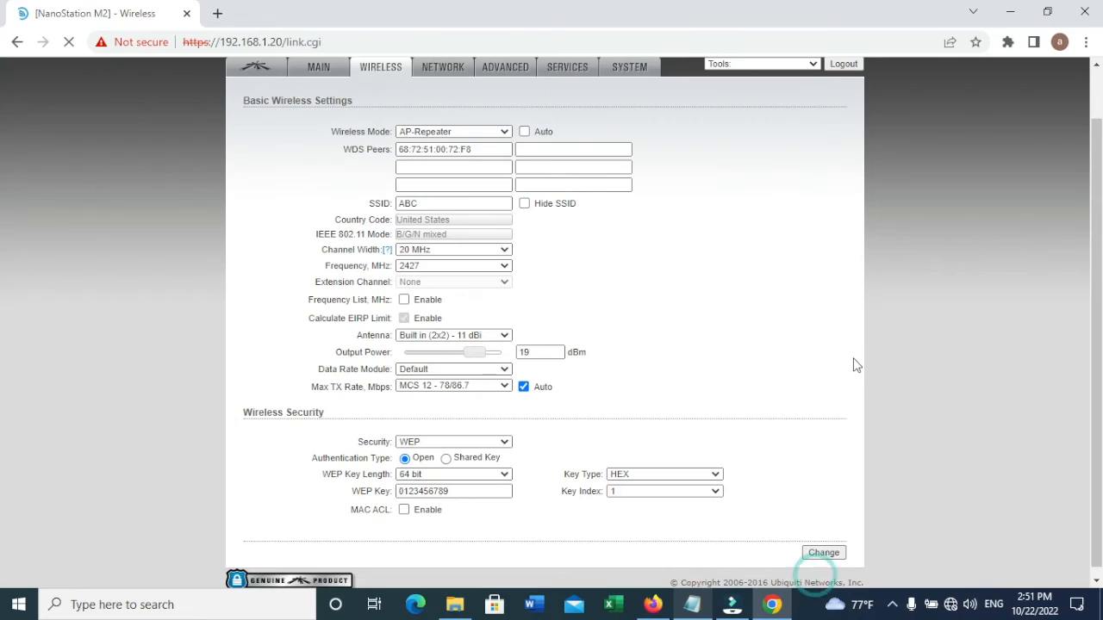
Fill in current, new and verified admin passwords in the Change Password dialog
{"action": "left_click", "coordinate": [822, 552]}
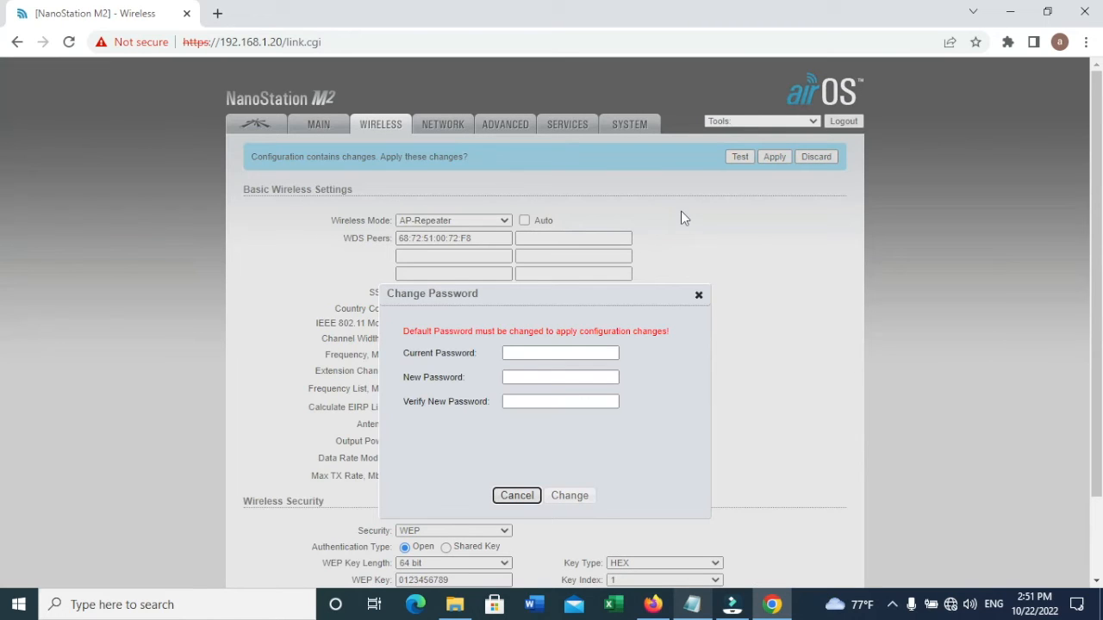
{"action": "left_click", "coordinate": [560, 353]}
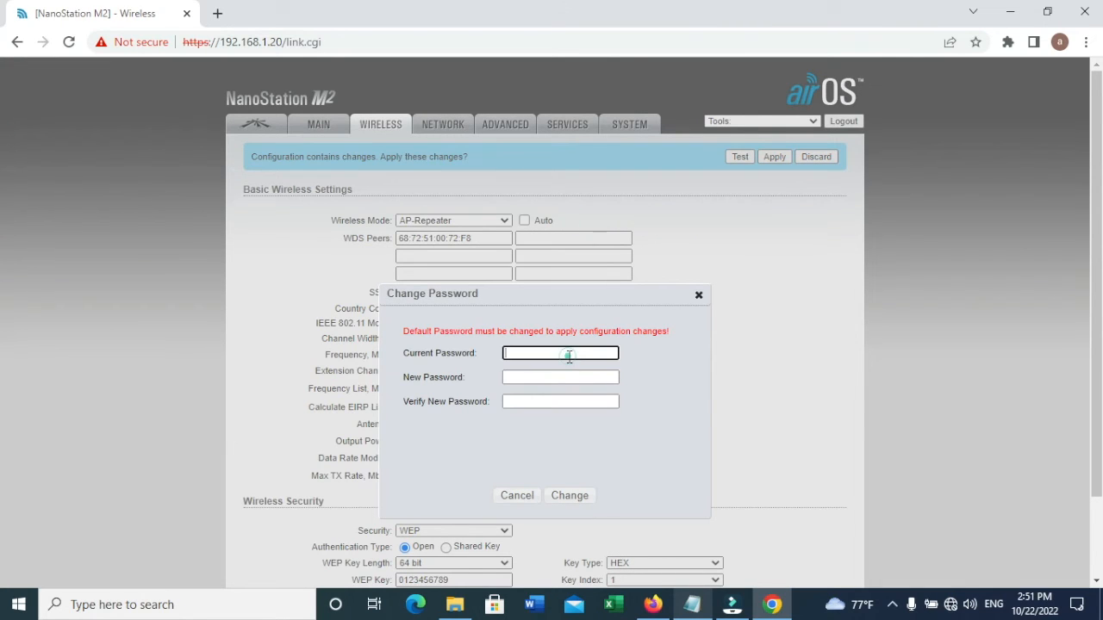
{"action": "type", "text": "*"}
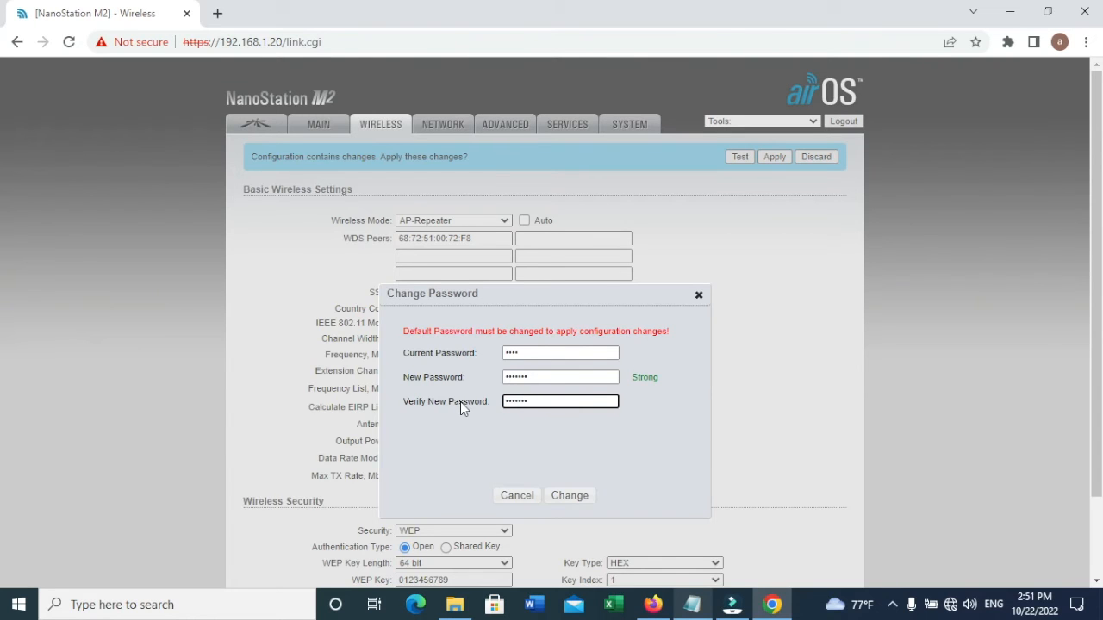
{"action": "left_click", "coordinate": [569, 495]}
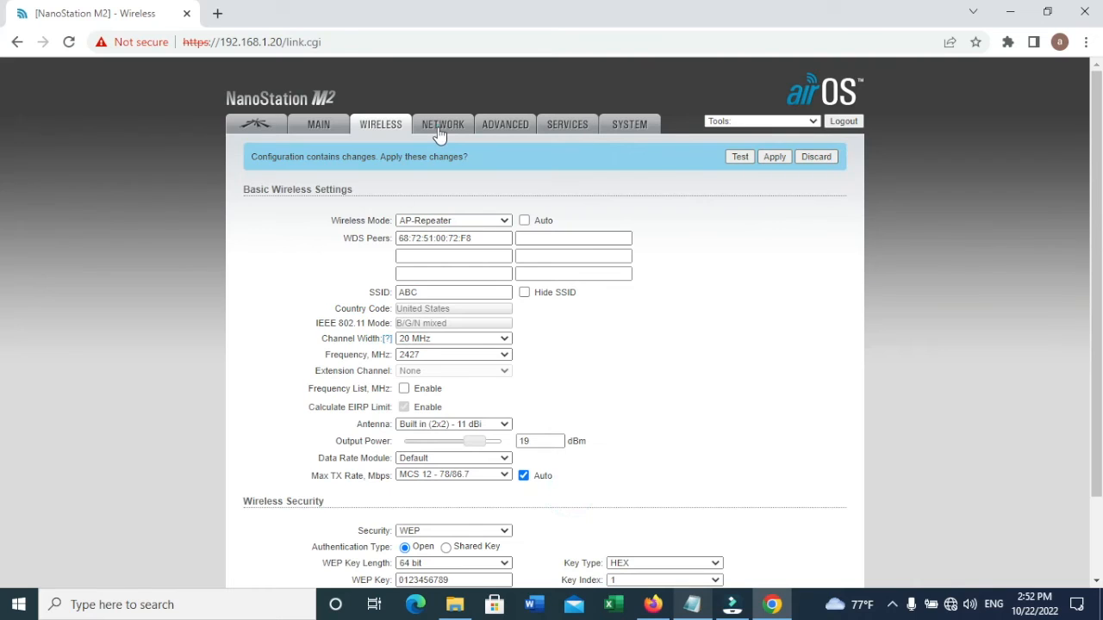
Switch the management IP address from static to DHCP, with fallback IP 192.168.1.20
{"action": "left_click", "coordinate": [442, 124]}
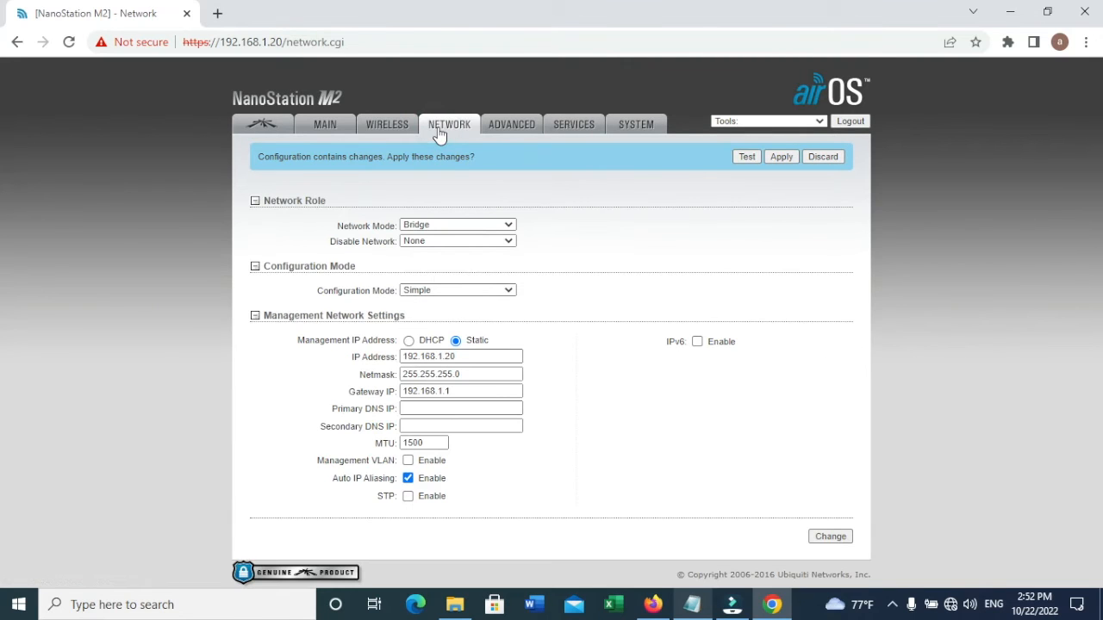
{"action": "left_click", "coordinate": [461, 356]}
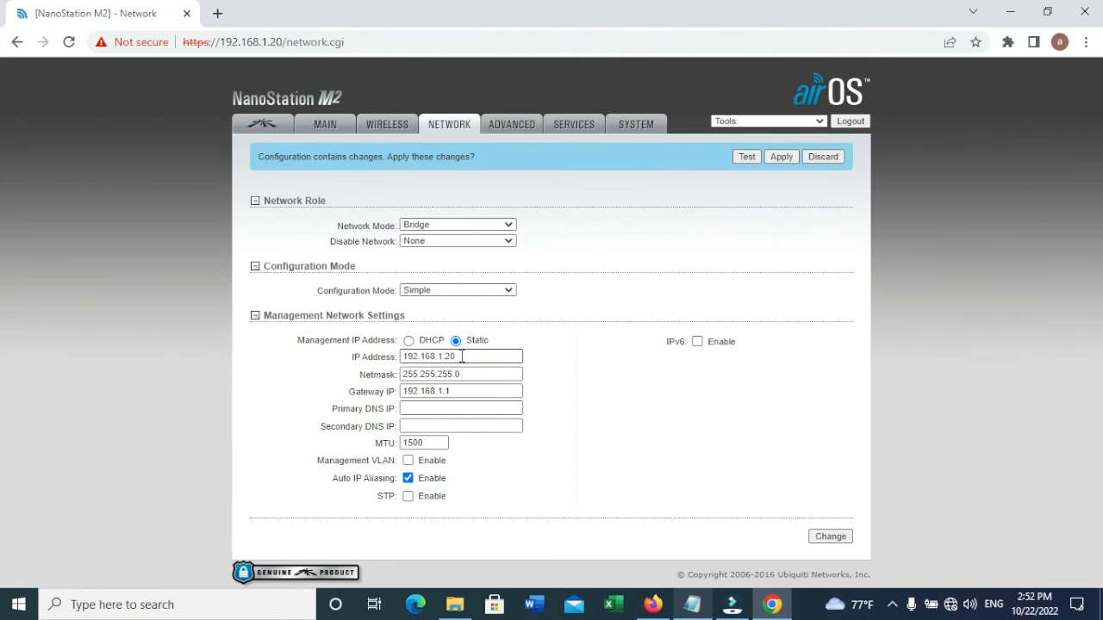
{"action": "left_click", "coordinate": [407, 340]}
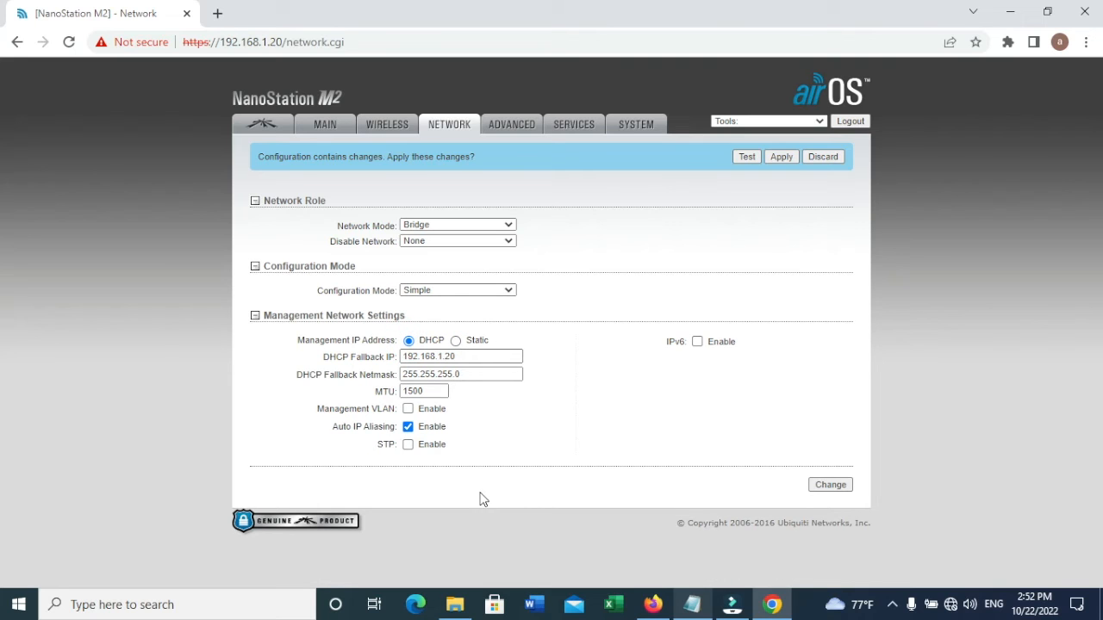
{"action": "left_click", "coordinate": [511, 123]}
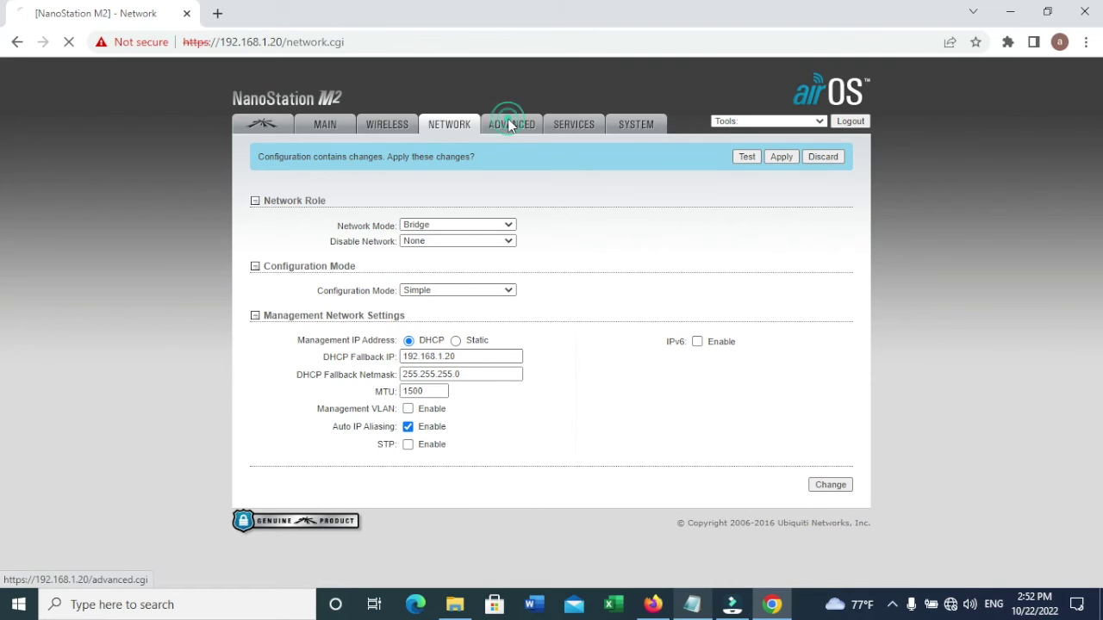
Tick Installer EIRP Control Enable on the advanced settings page and save
{"action": "left_click", "coordinate": [505, 123]}
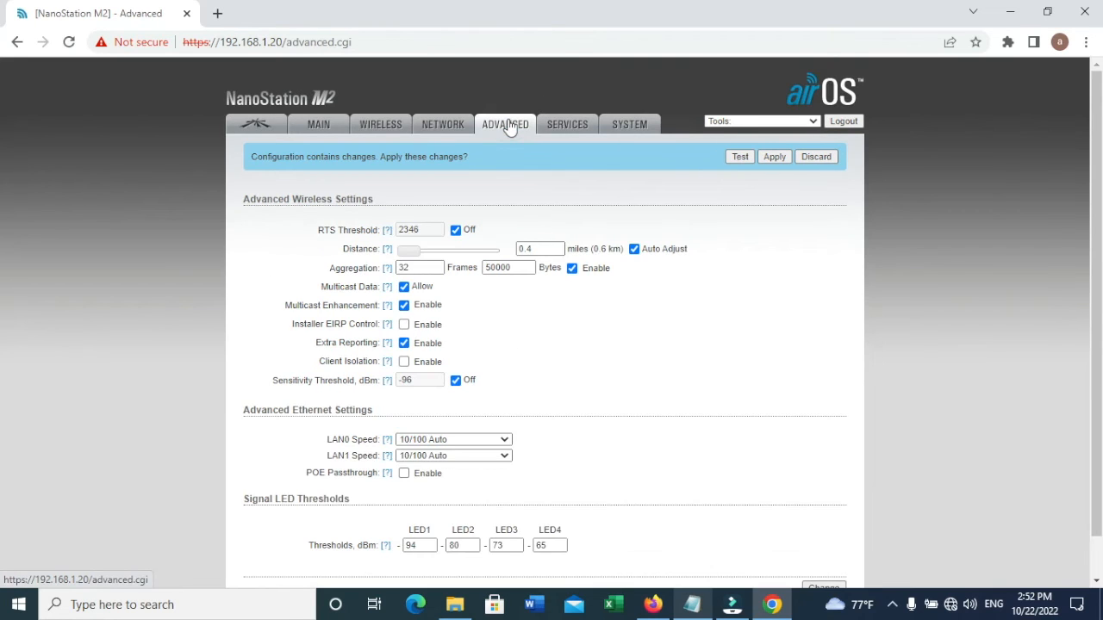
{"action": "mouse_move", "coordinate": [508, 218]}
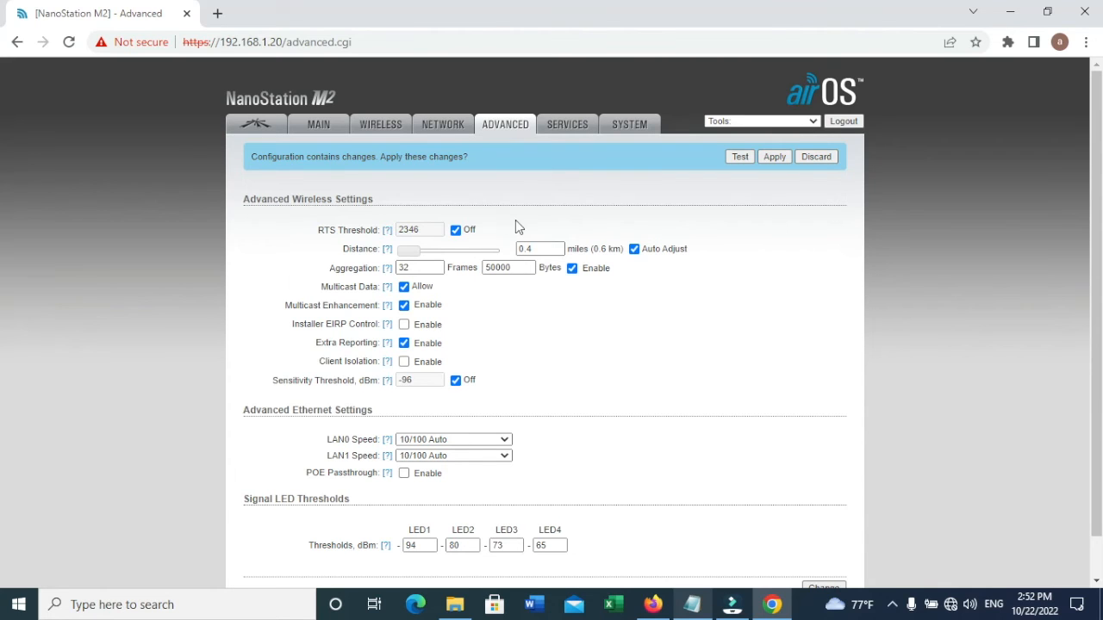
{"action": "scroll", "scroll_direction": "down", "scroll_amount": 3}
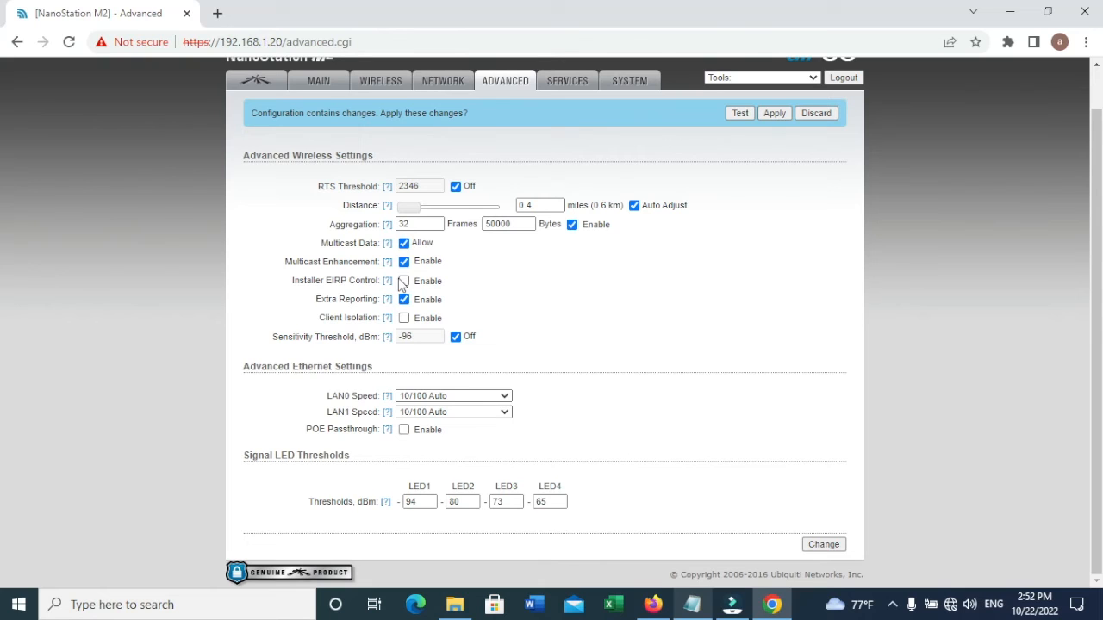
{"action": "left_click", "coordinate": [403, 280]}
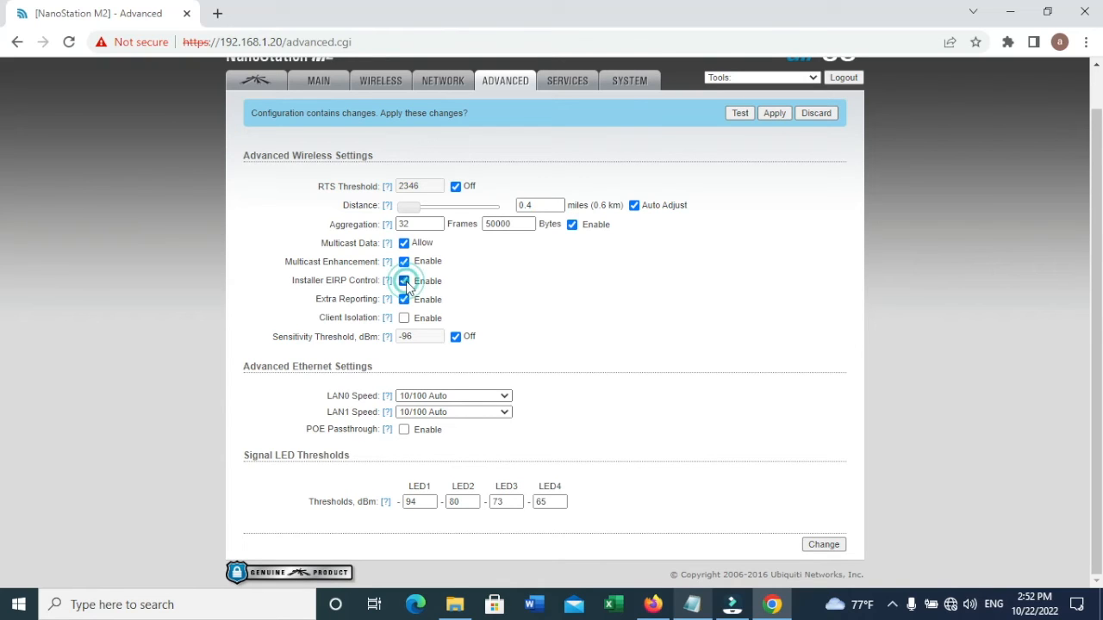
{"action": "left_click", "coordinate": [822, 543]}
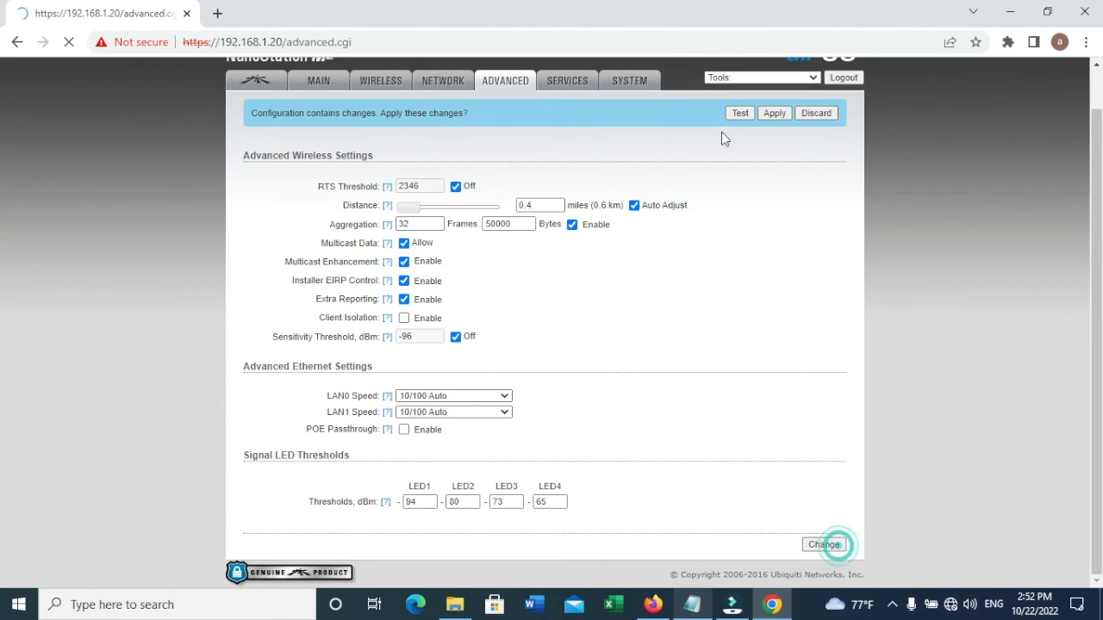
Uncheck CDP under Device Discovery on the first unit's Services page and save the change
{"action": "left_click", "coordinate": [567, 80]}
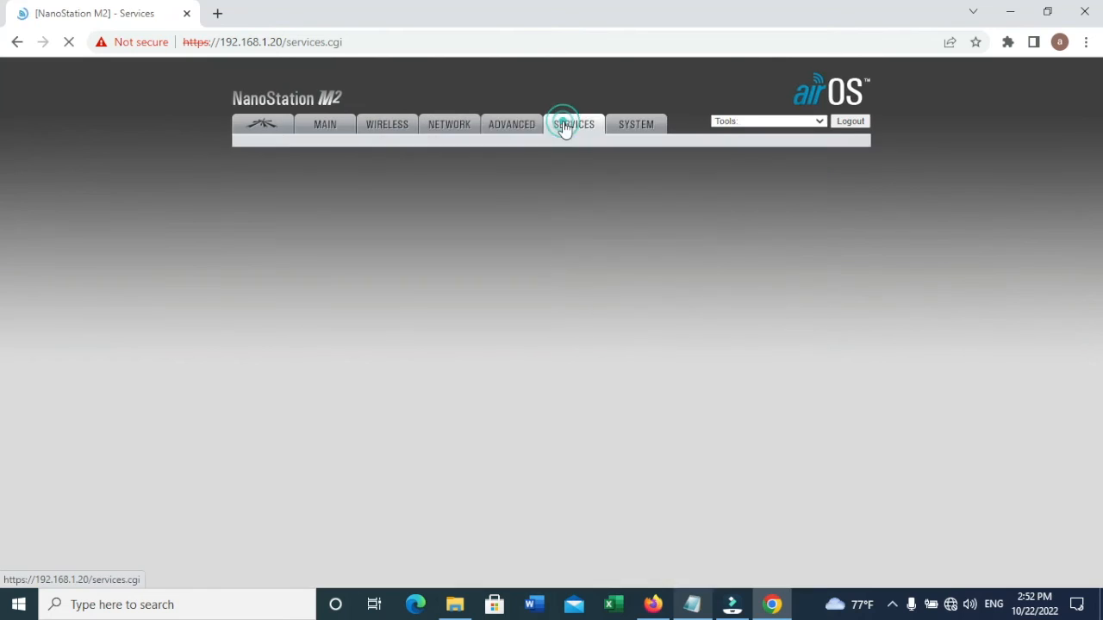
{"action": "left_click", "coordinate": [574, 124]}
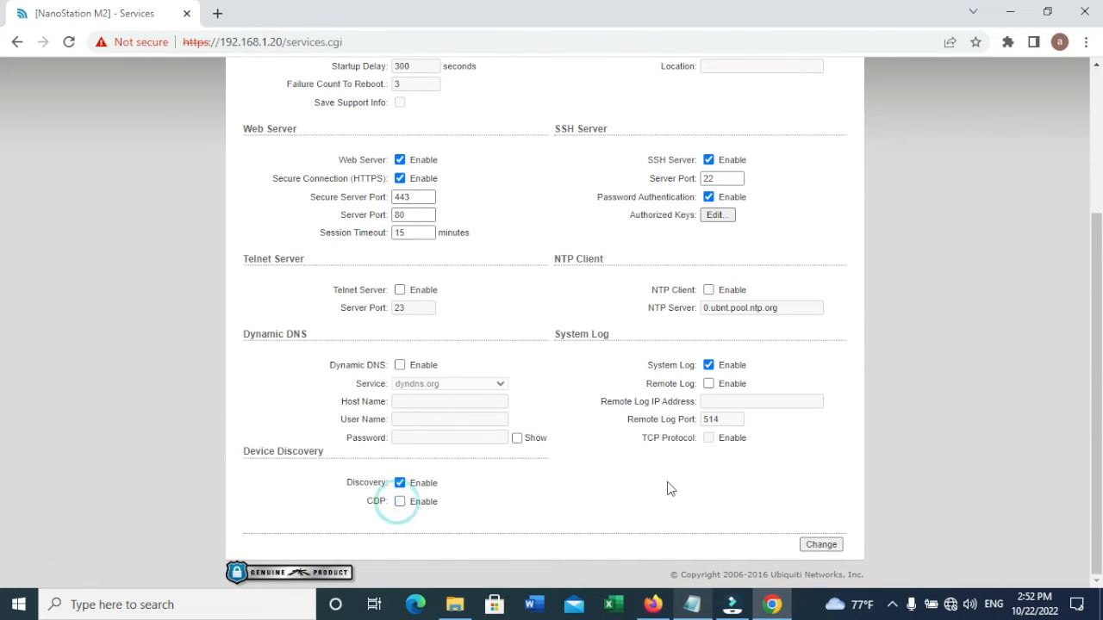
{"action": "left_click", "coordinate": [819, 544]}
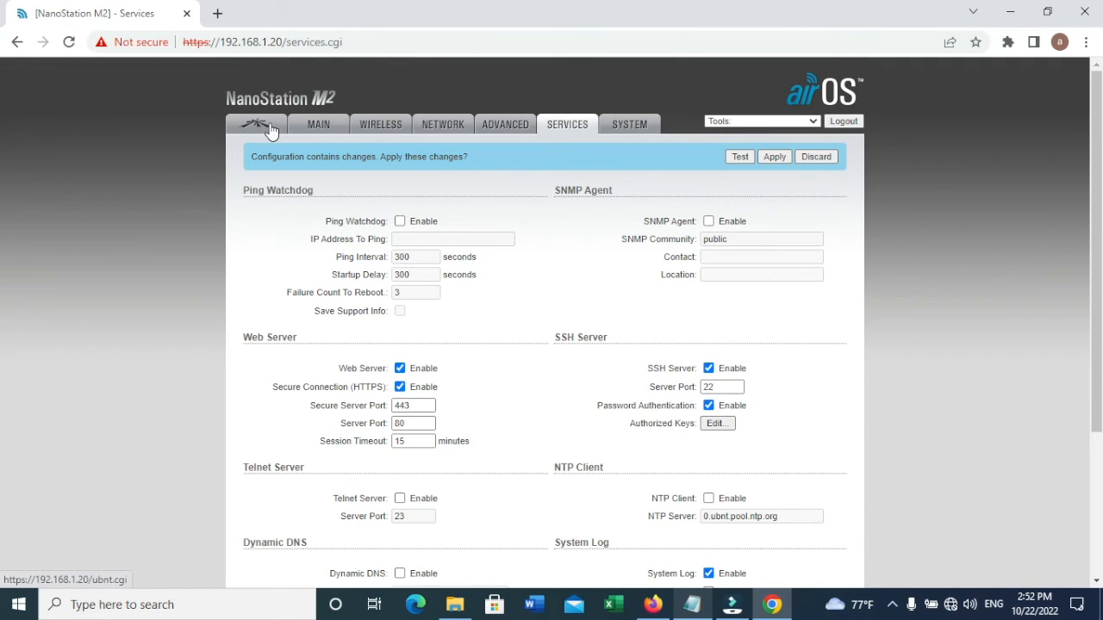
Uncheck airMAX Enable on the first unit's airMAX tab and save the change
{"action": "left_click", "coordinate": [263, 124]}
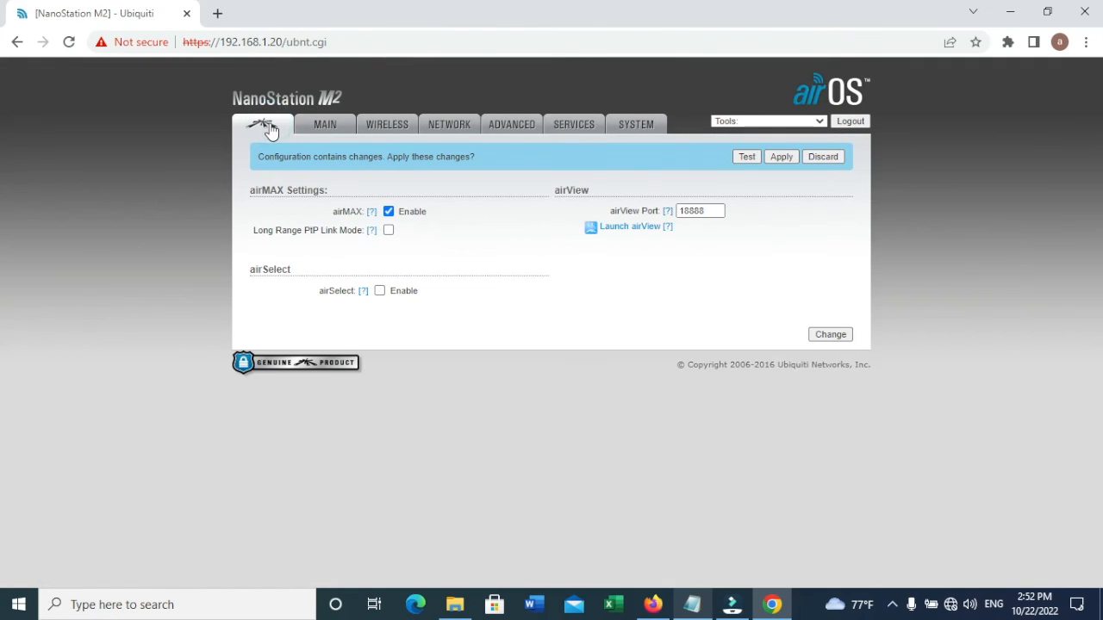
{"action": "left_click", "coordinate": [388, 211]}
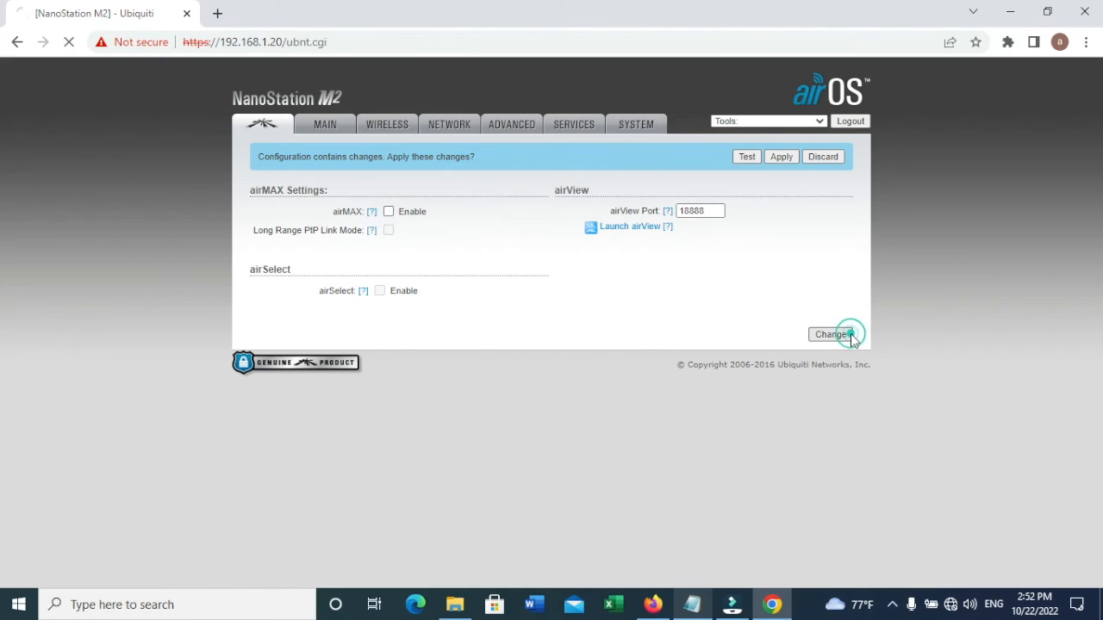
{"action": "left_click", "coordinate": [829, 334]}
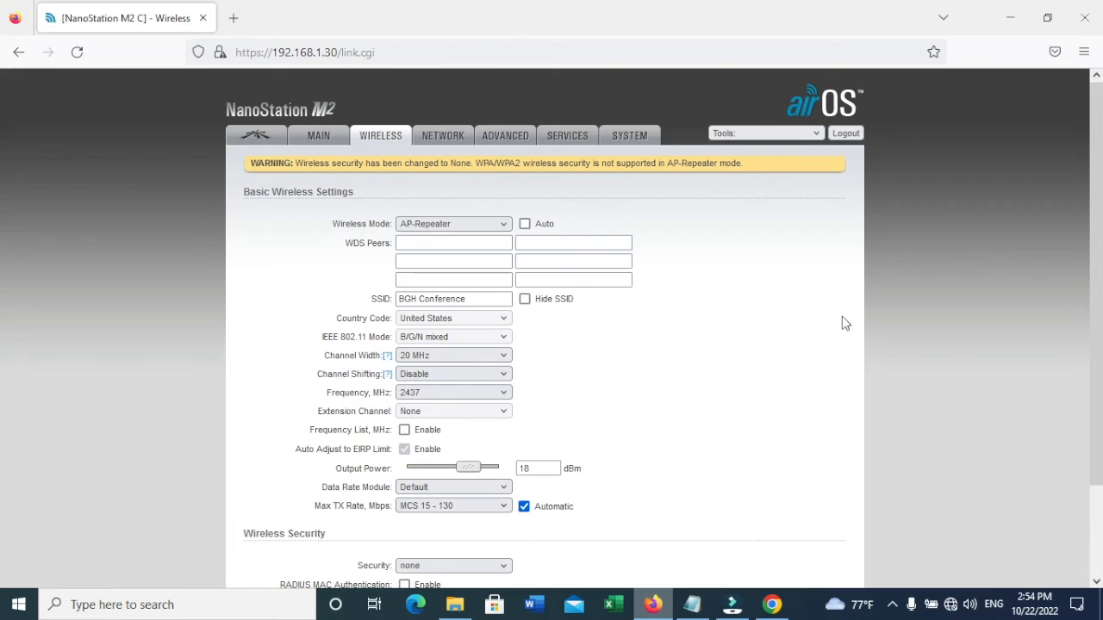
{"action": "mouse_move", "coordinate": [713, 198]}
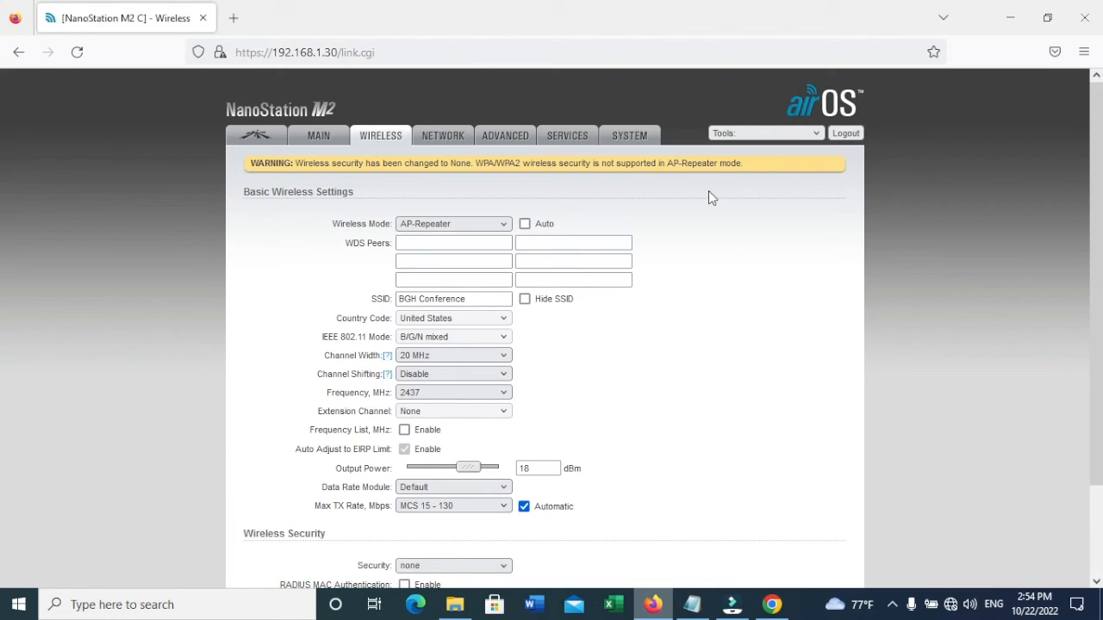
{"action": "mouse_move", "coordinate": [706, 510]}
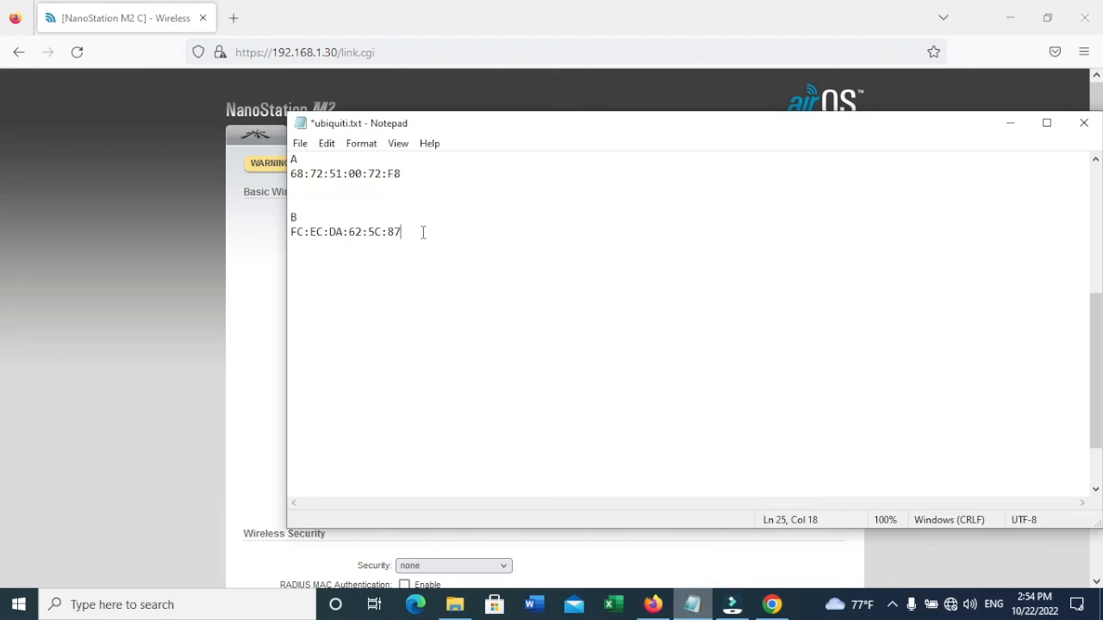
On 192.168.1.30, add WDS peer FC:EC:DA:62:5C:87, set SSID ABC and frequency 2447 MHz
{"action": "triple_click", "coordinate": [345, 232]}
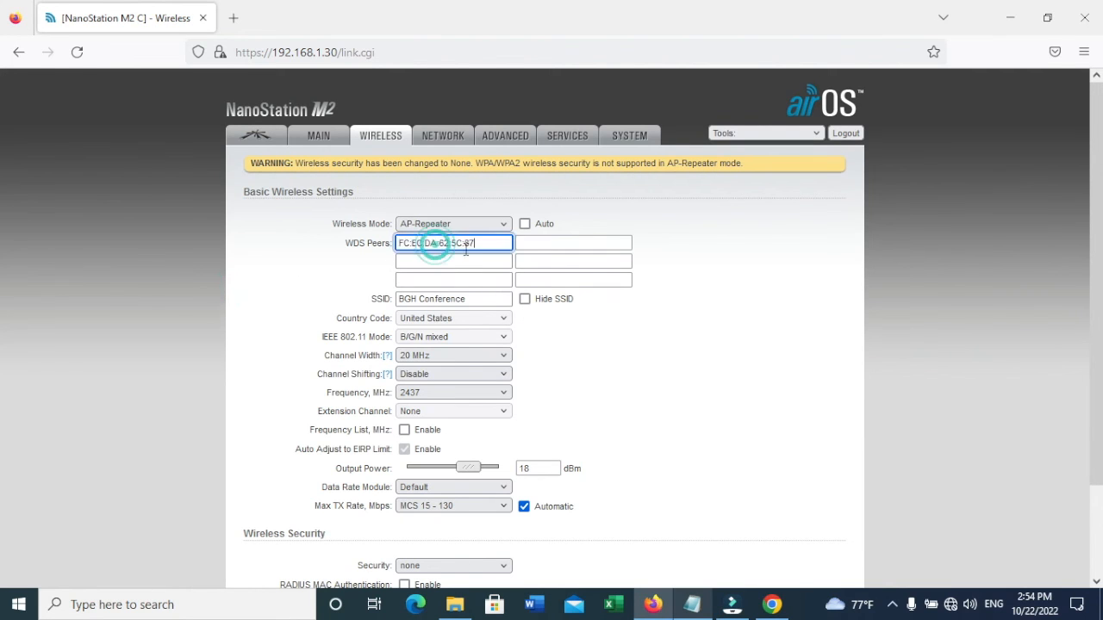
{"action": "left_click", "coordinate": [573, 242]}
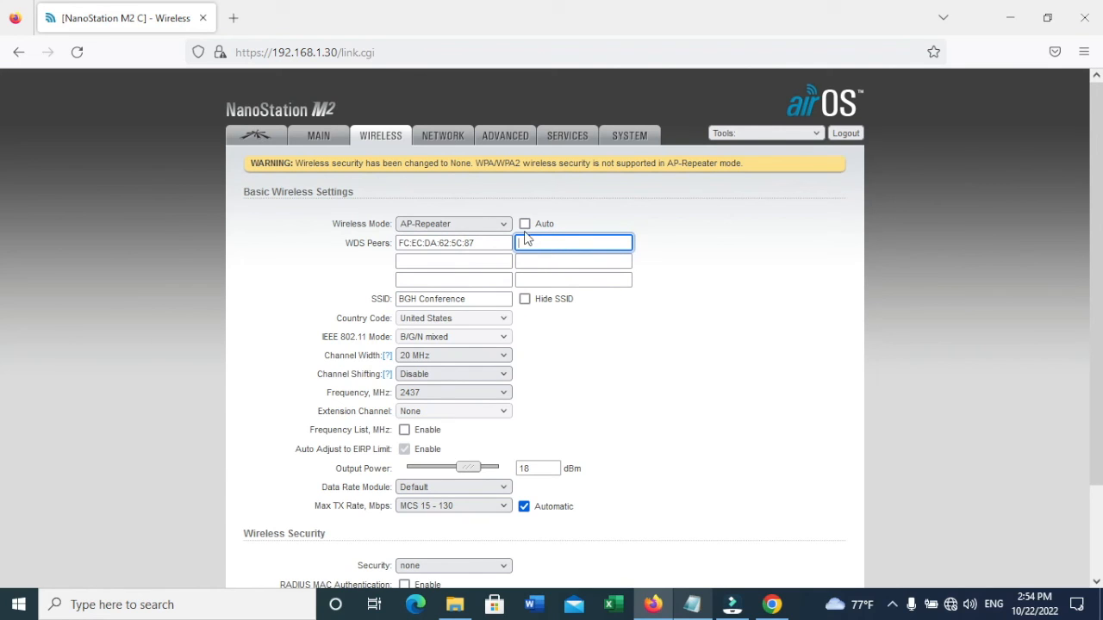
{"action": "mouse_move", "coordinate": [543, 248]}
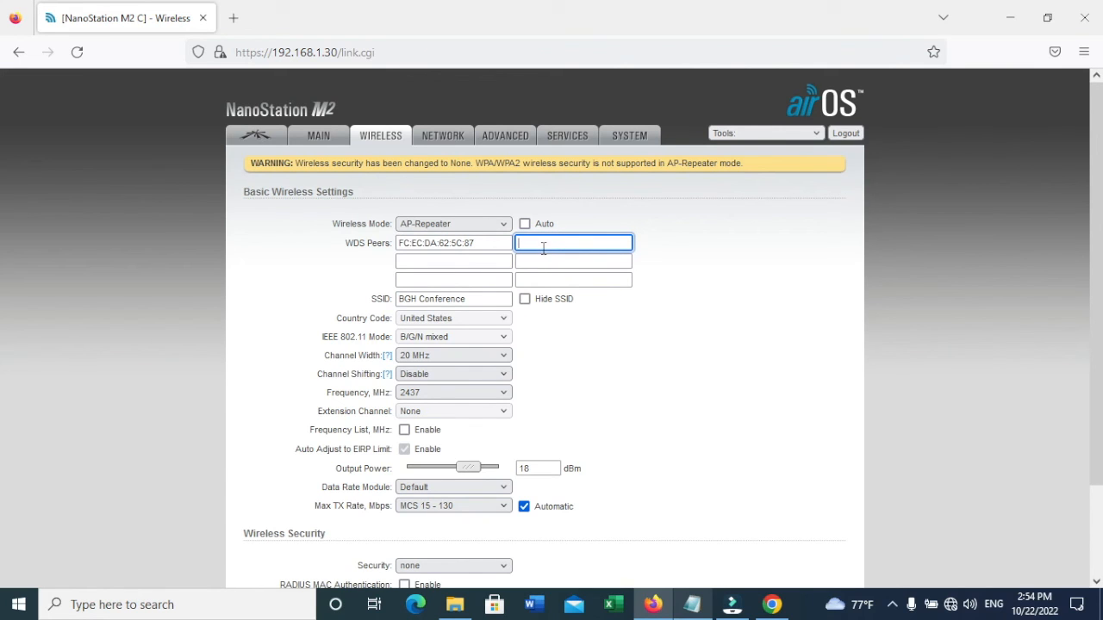
{"action": "mouse_move", "coordinate": [556, 251]}
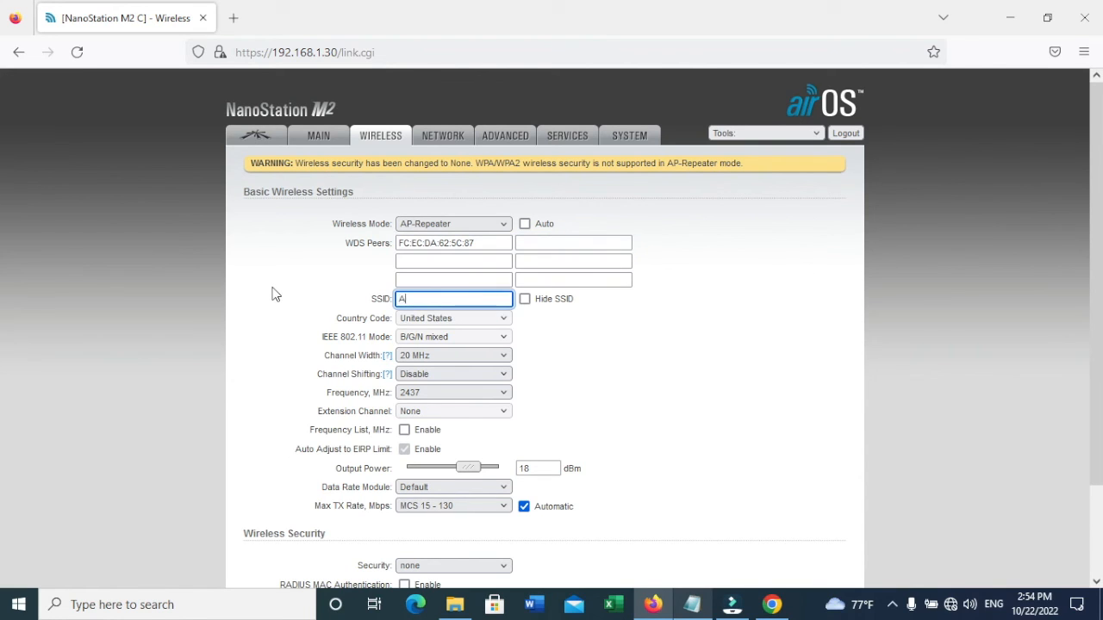
{"action": "type", "text": "BC"}
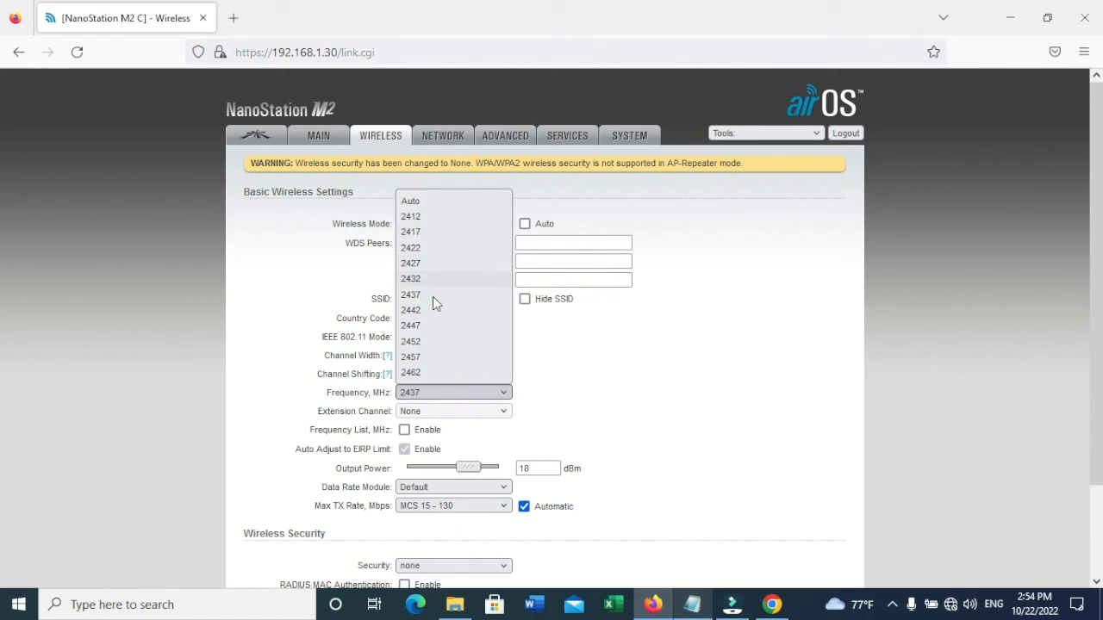
{"action": "mouse_move", "coordinate": [437, 310]}
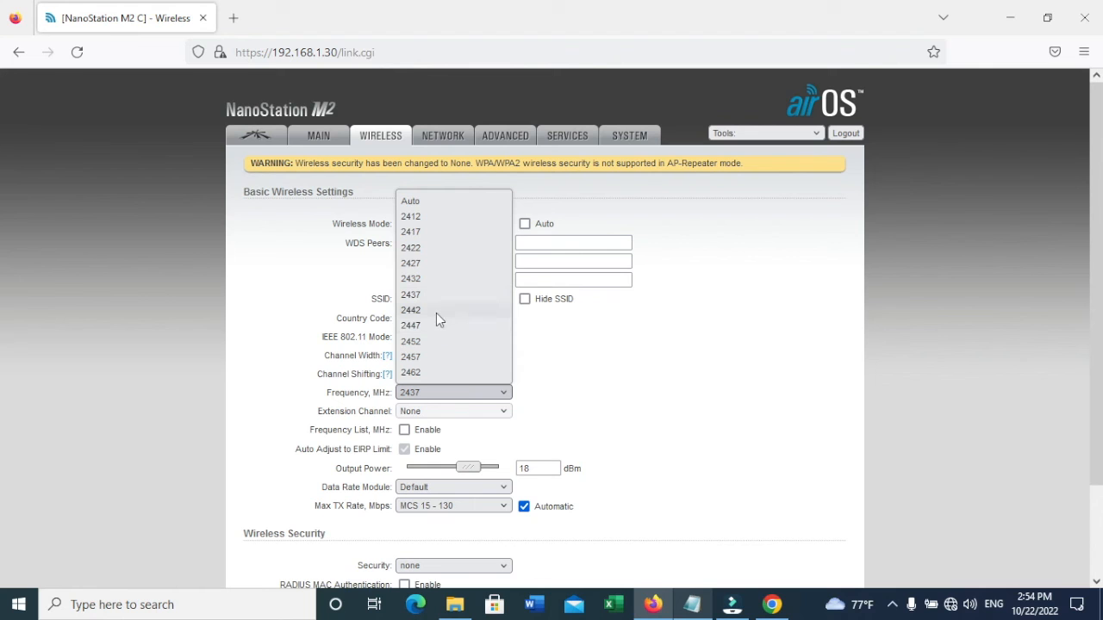
{"action": "left_click", "coordinate": [410, 325]}
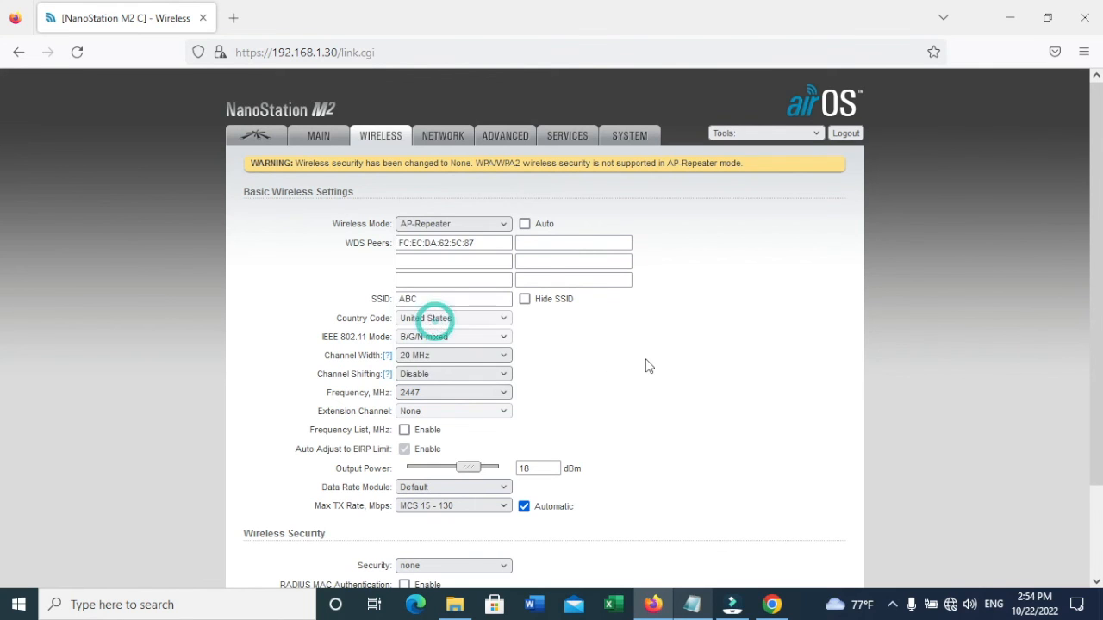
{"action": "scroll", "scroll_direction": "down", "scroll_amount": 3}
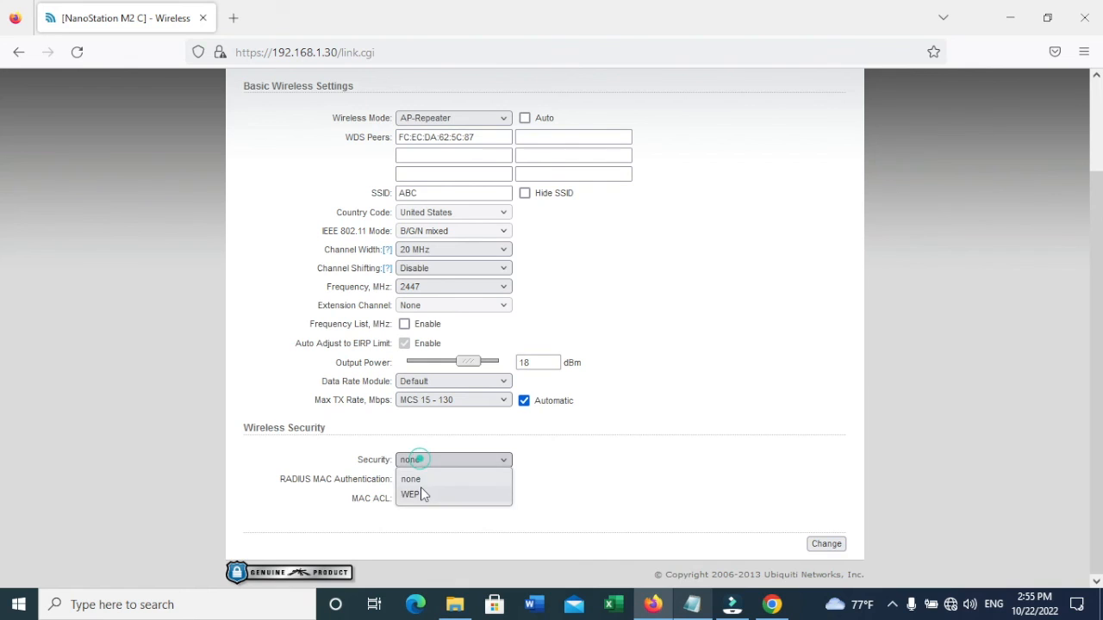
{"action": "left_click", "coordinate": [410, 494]}
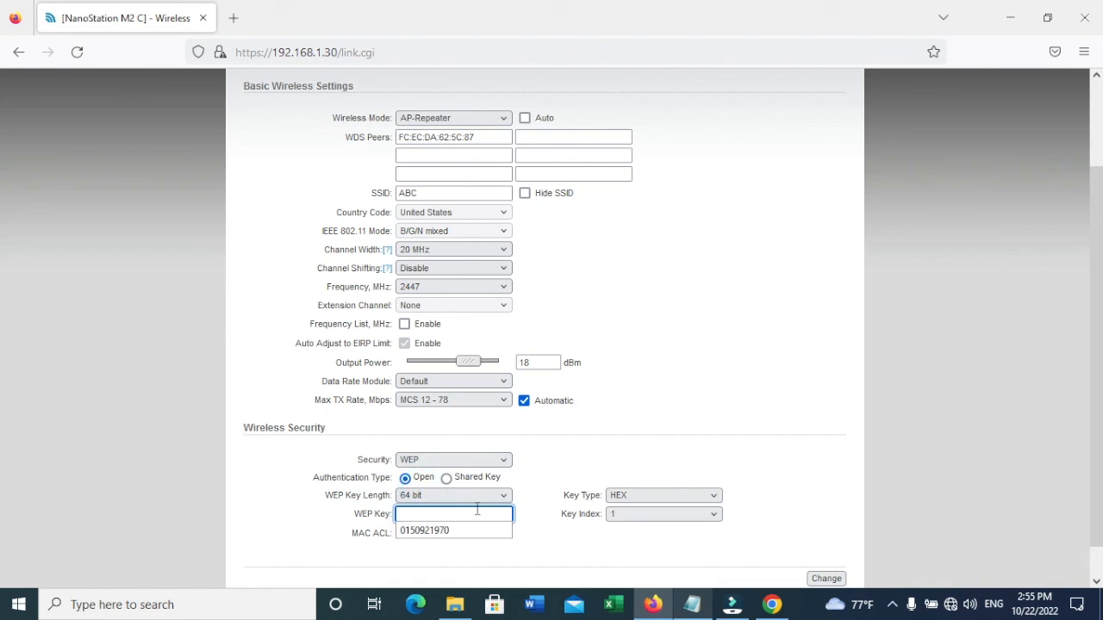
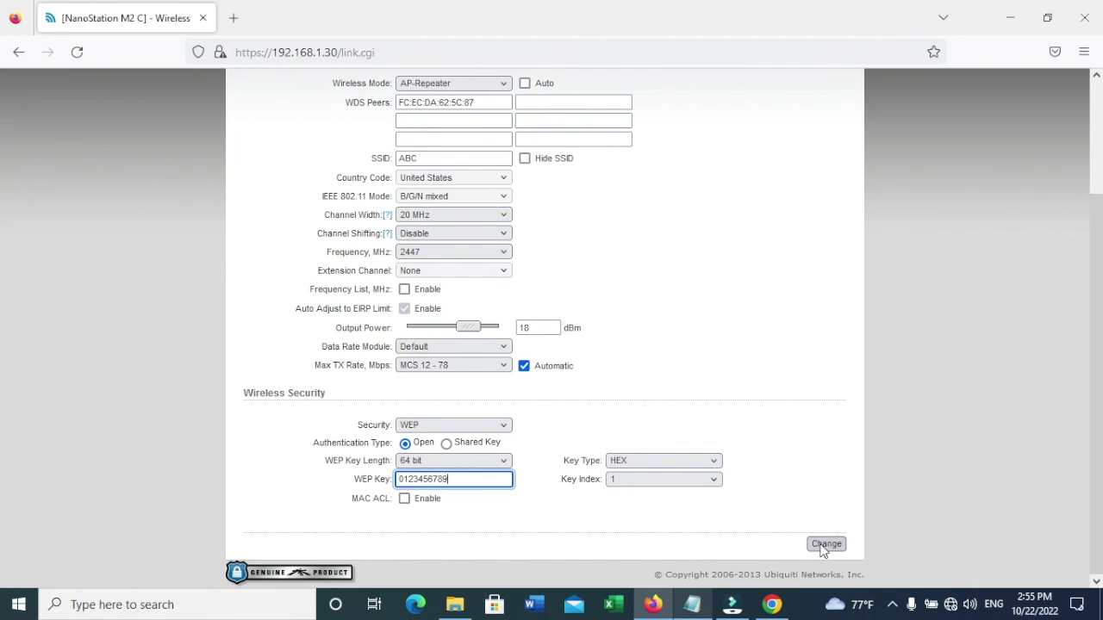
{"action": "left_click", "coordinate": [825, 543]}
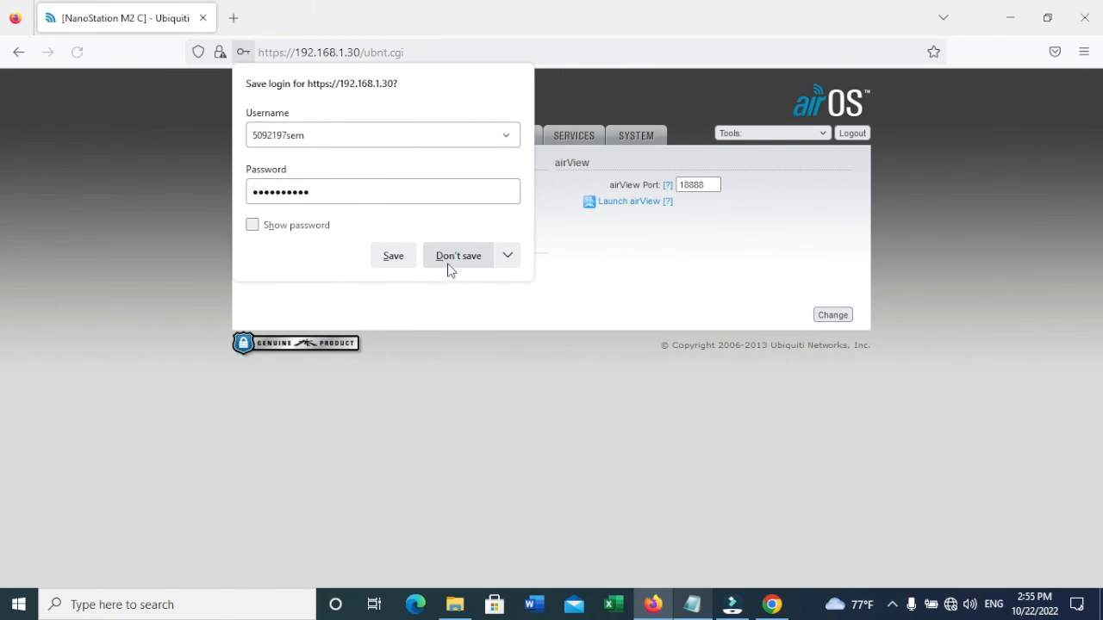
Decline storing the browser login and check Installer EIRP Control on the Advanced page
{"action": "left_click", "coordinate": [457, 255]}
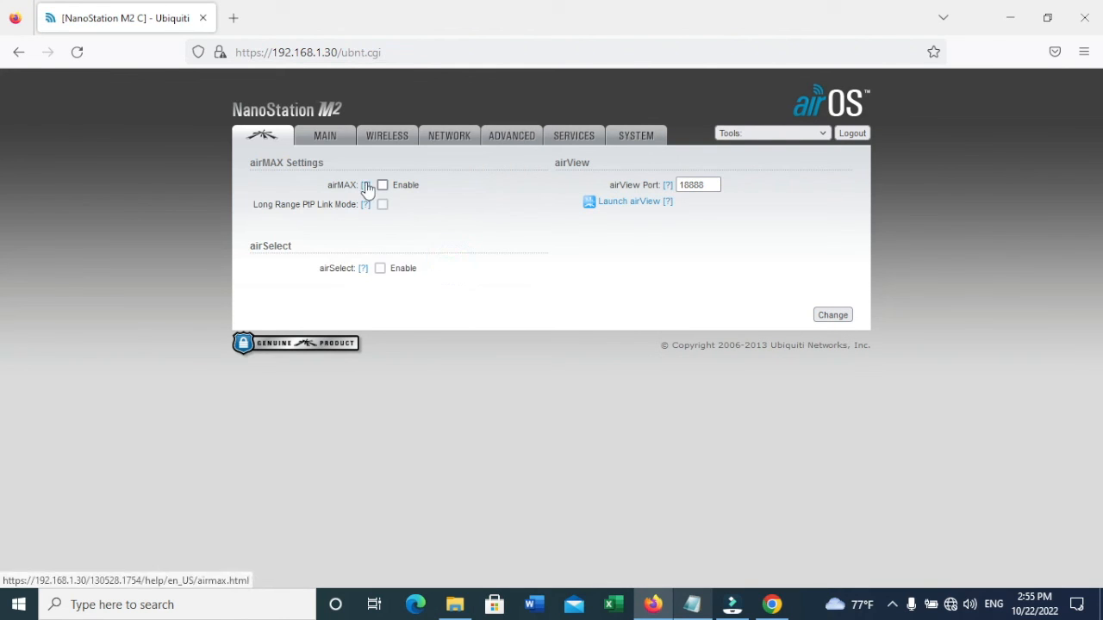
{"action": "mouse_move", "coordinate": [496, 130]}
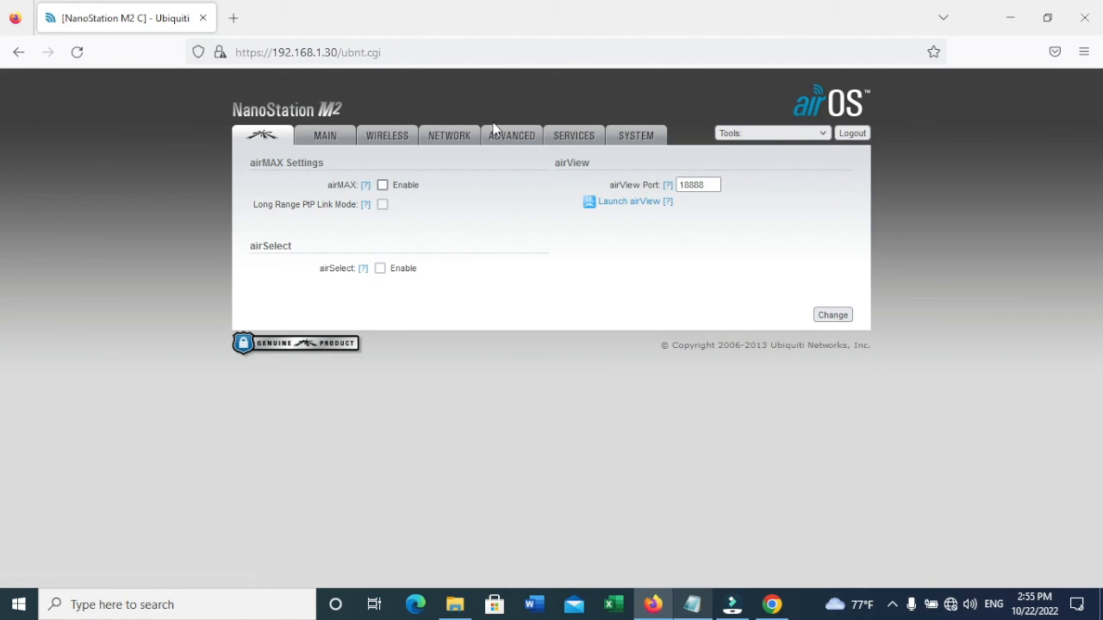
{"action": "left_click", "coordinate": [512, 136]}
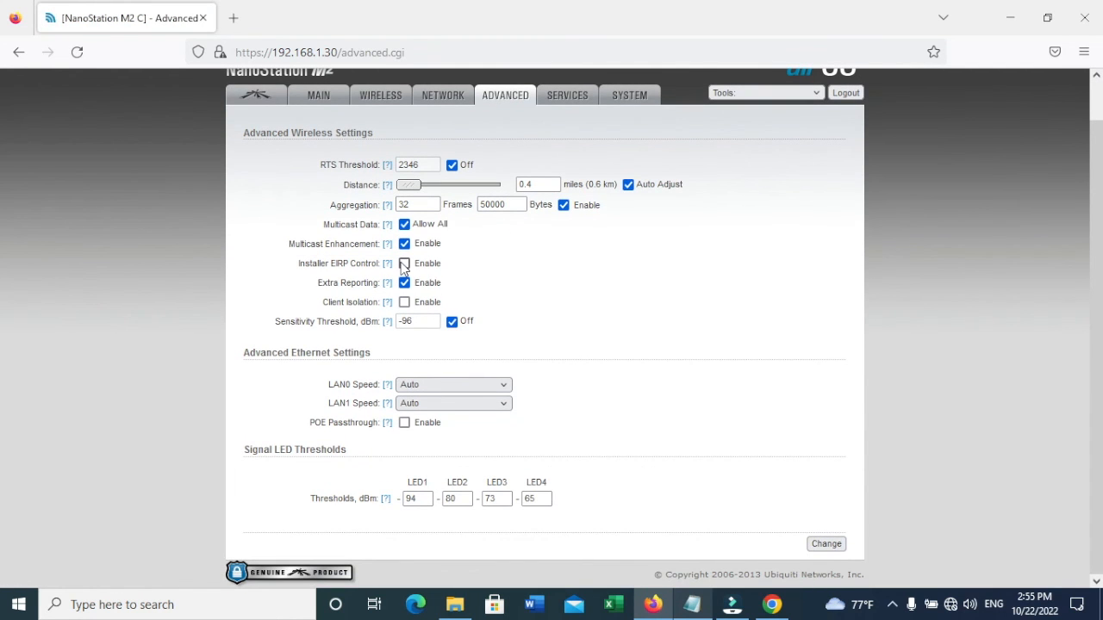
{"action": "left_click", "coordinate": [404, 263]}
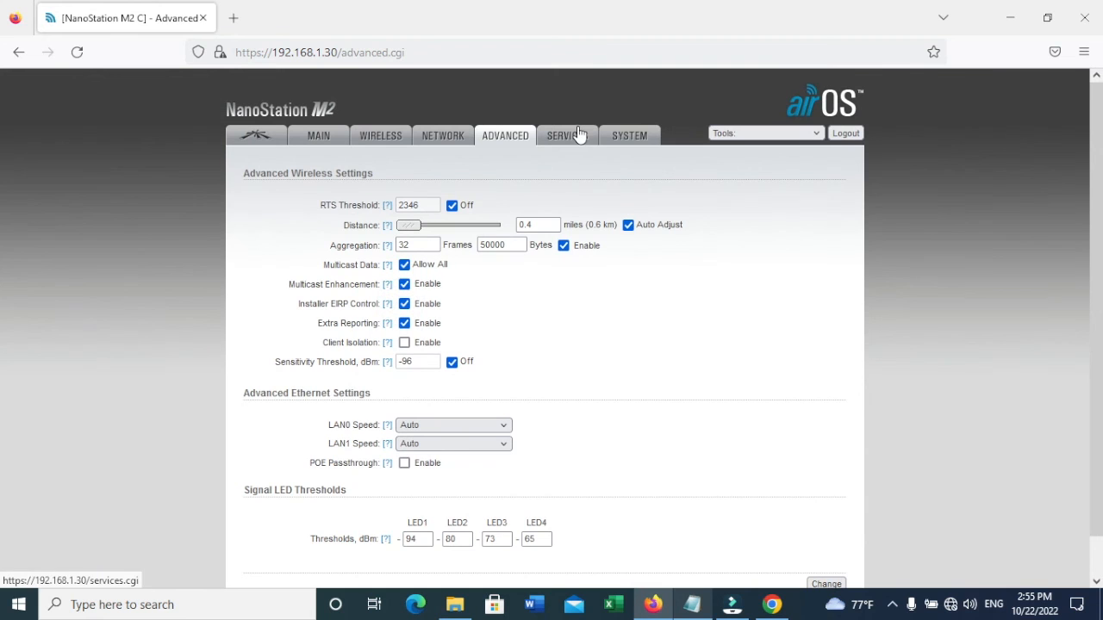
Open the second unit's Services page and scroll to check the CDP discovery setting
{"action": "left_click", "coordinate": [567, 135]}
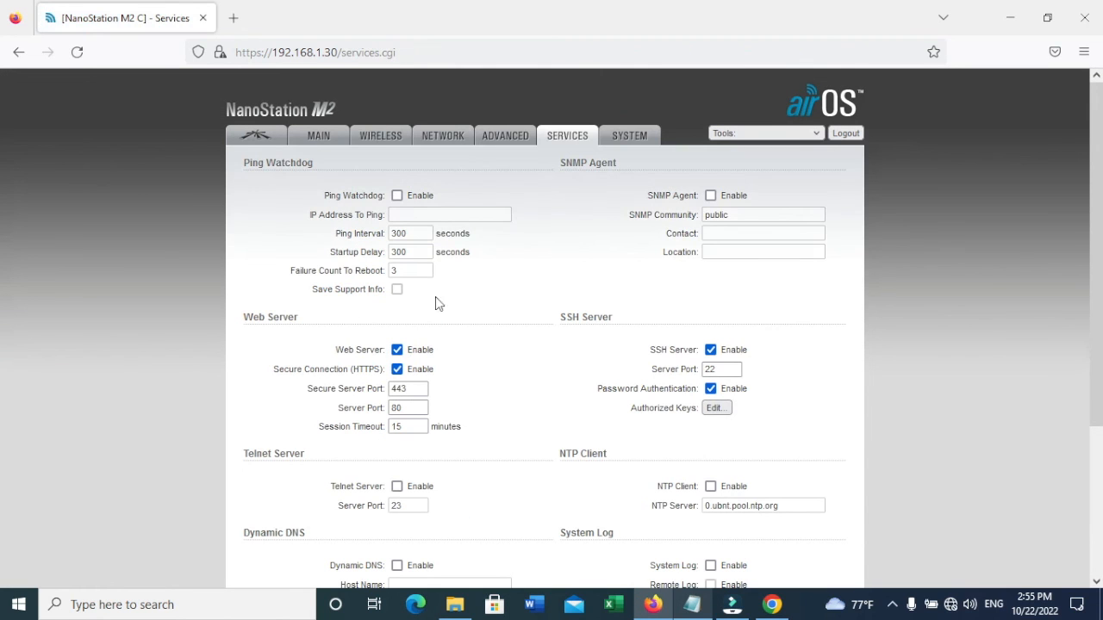
{"action": "scroll", "scroll_direction": "down", "scroll_amount": 3}
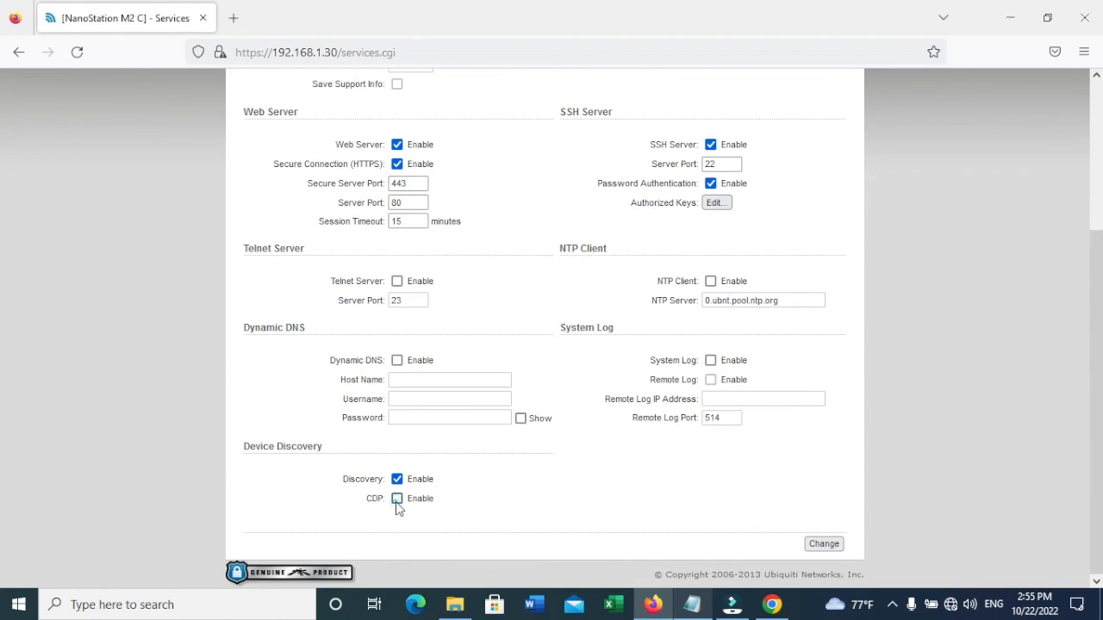
{"action": "scroll", "scroll_direction": "up", "scroll_amount": 3}
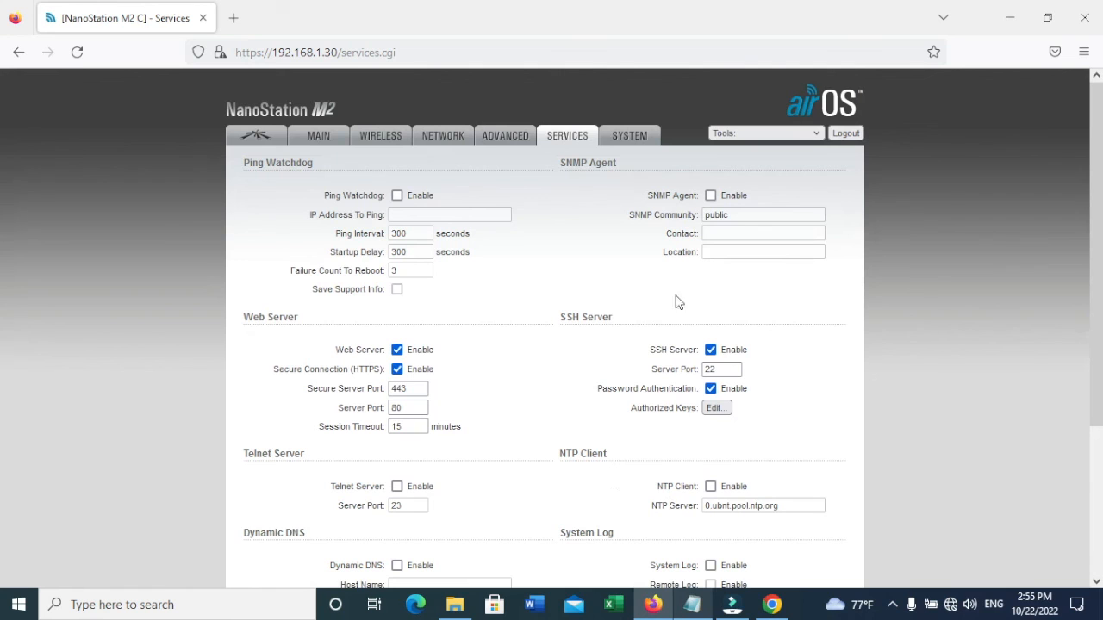
{"action": "mouse_move", "coordinate": [705, 153]}
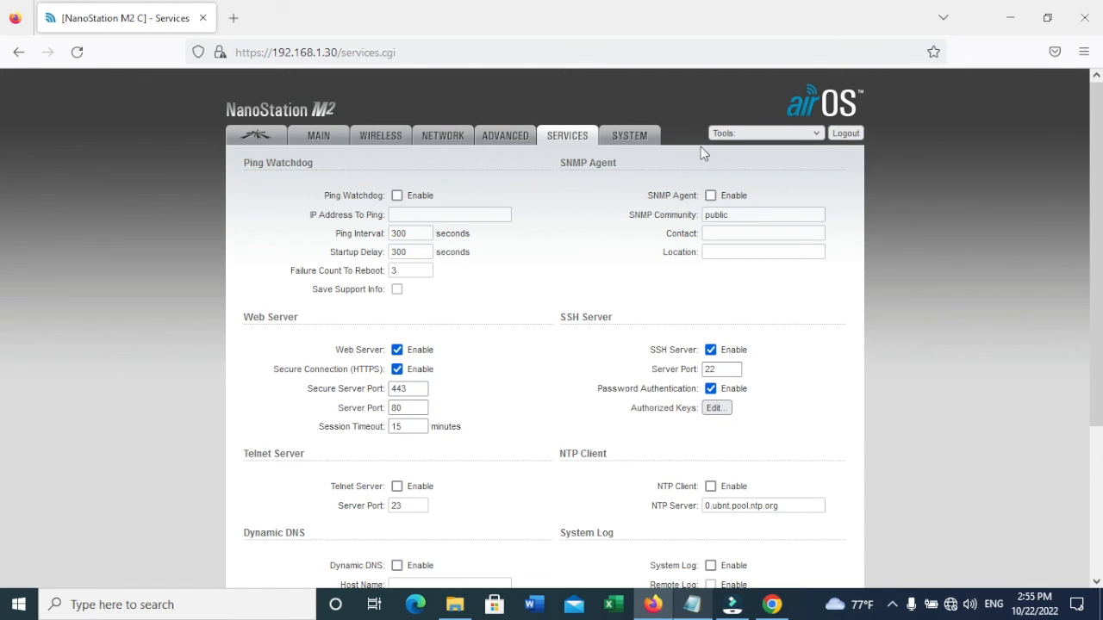
{"action": "mouse_move", "coordinate": [757, 171]}
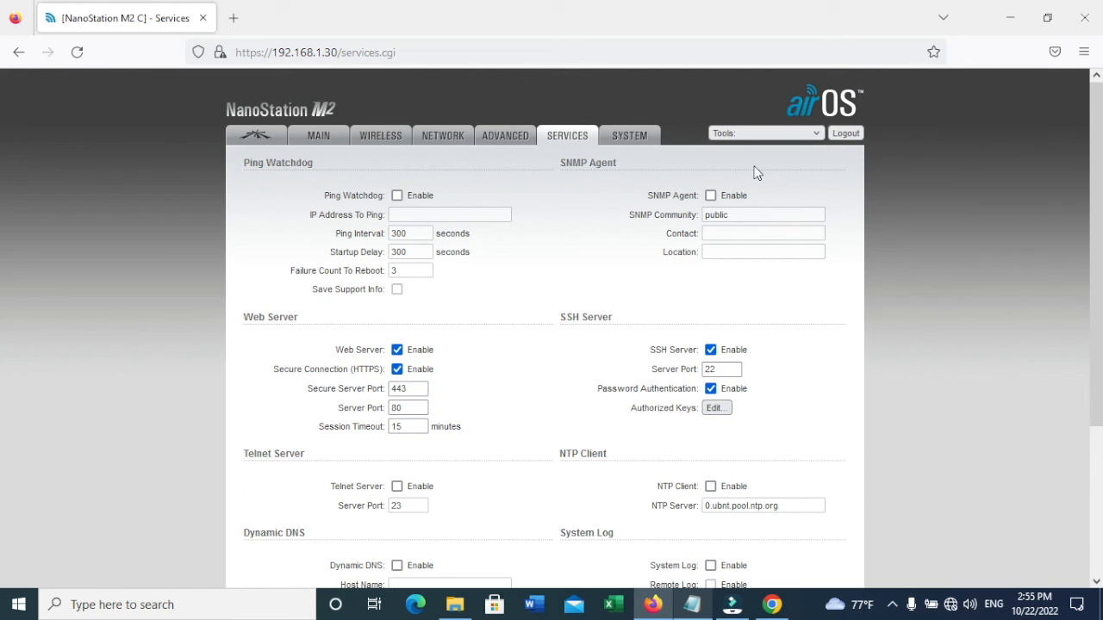